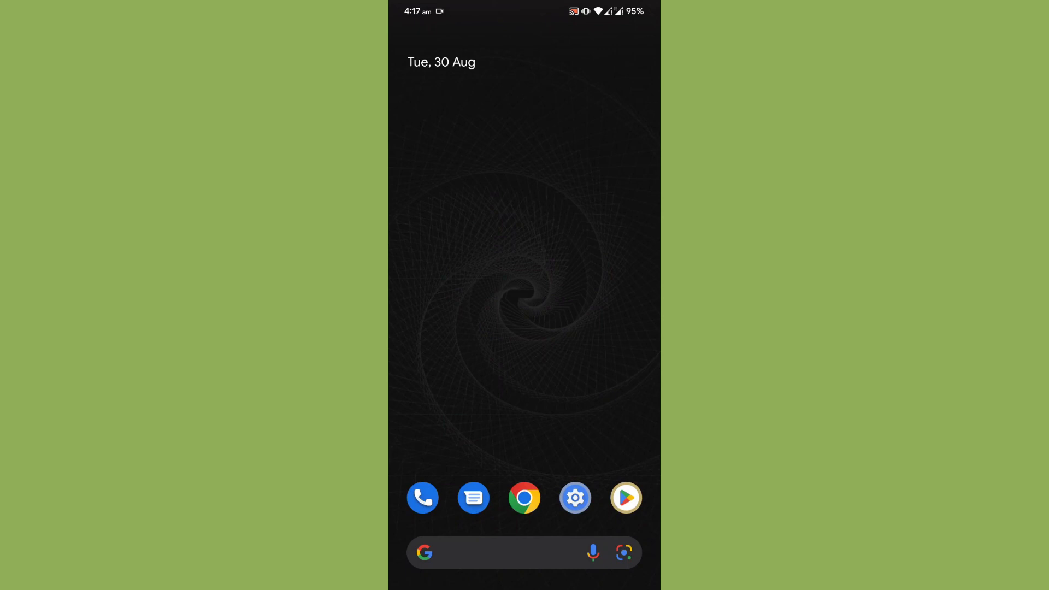
Pull down the quick settings shade with Internet, Bluetooth, Torch and Do Not Disturb tiles.
{"action": "scroll", "scroll_direction": "down", "scroll_amount": 3}
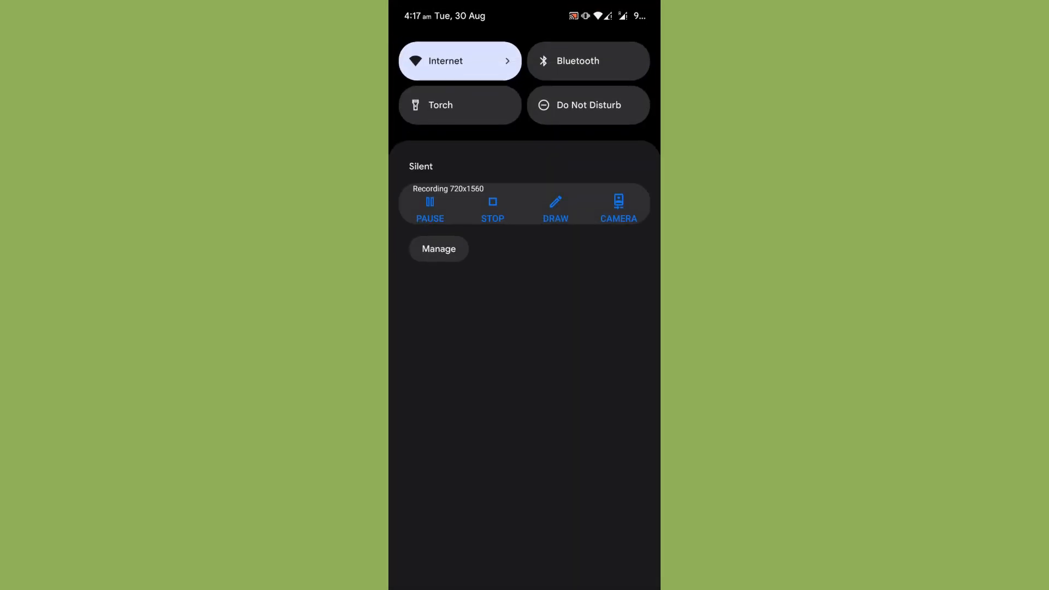
{"action": "scroll", "scroll_direction": "down", "scroll_amount": 3}
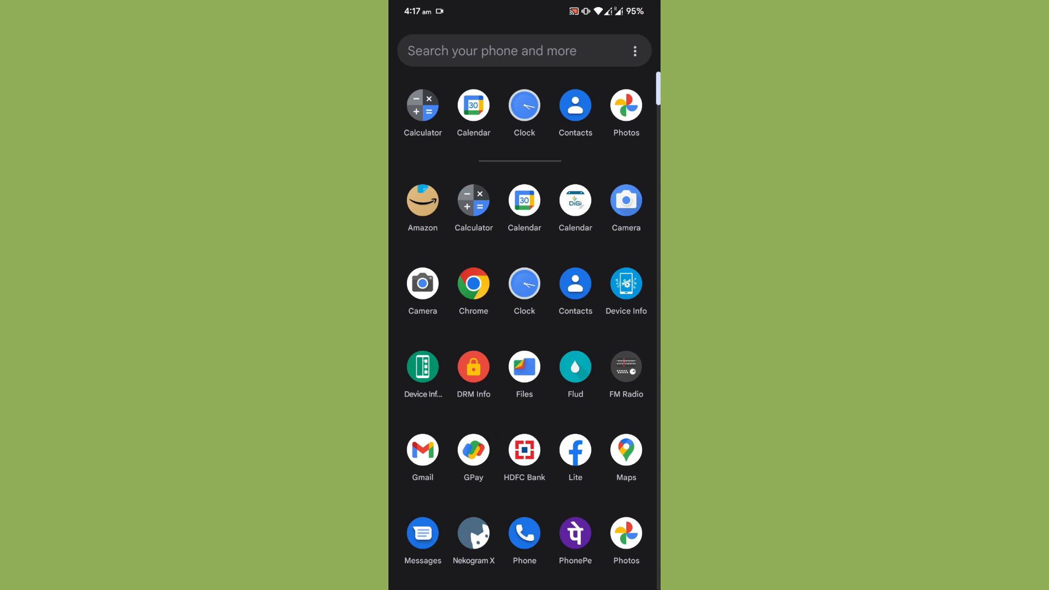
Scroll the app drawer to the end of the installed apps and launch Settings.
{"action": "scroll", "scroll_direction": "down", "scroll_amount": 3}
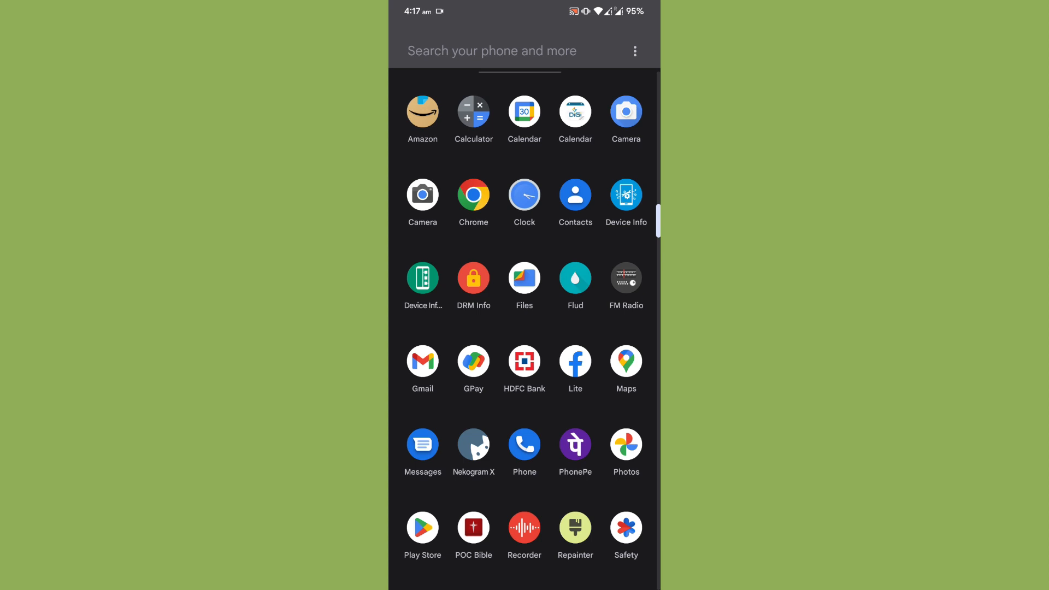
{"action": "scroll", "scroll_direction": "down", "scroll_amount": 3}
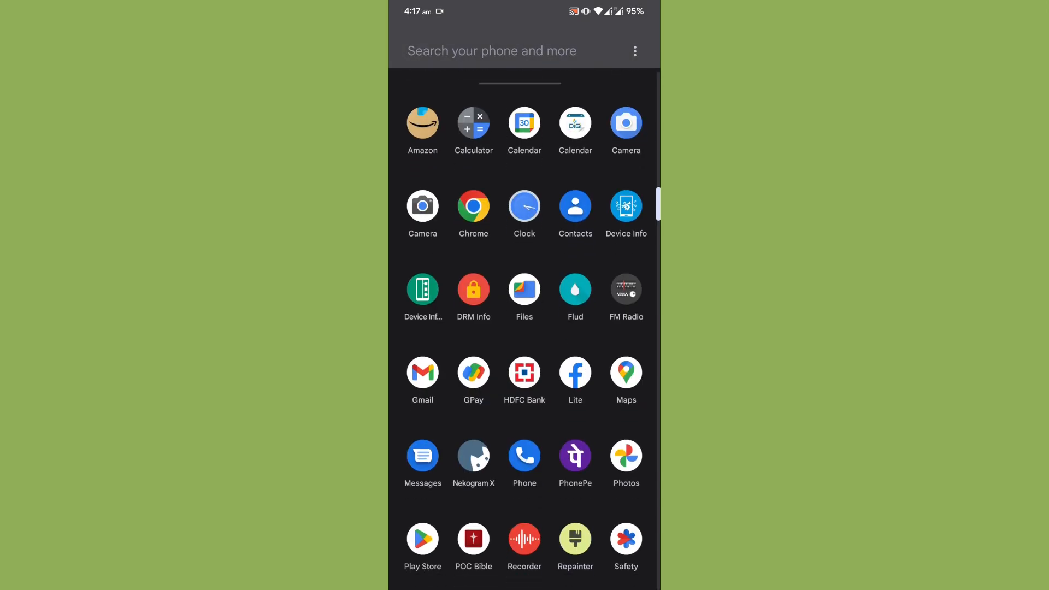
{"action": "scroll", "scroll_direction": "down", "scroll_amount": 3}
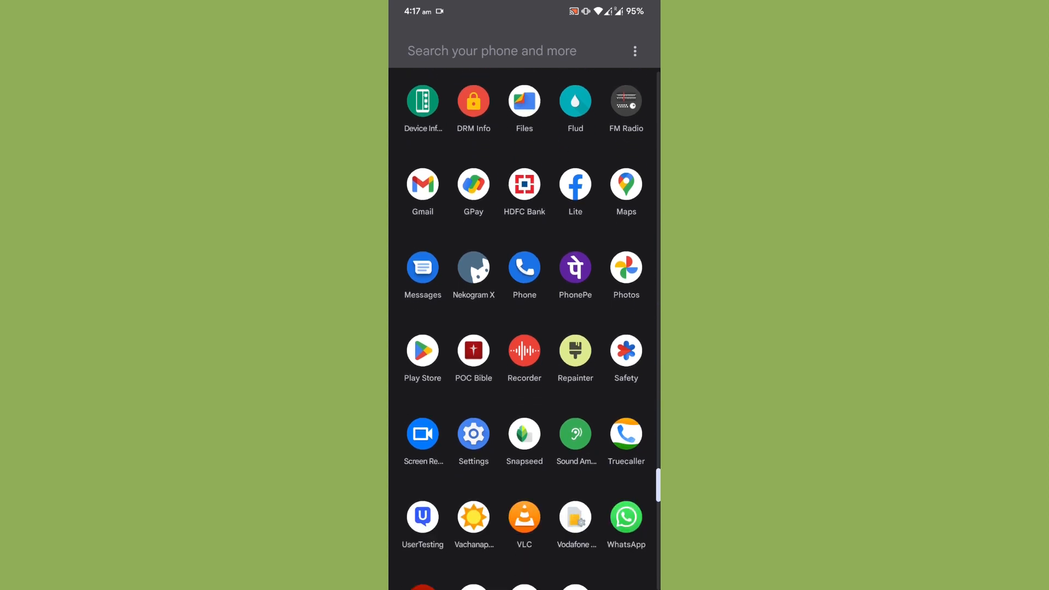
{"action": "scroll", "scroll_direction": "down", "scroll_amount": 3}
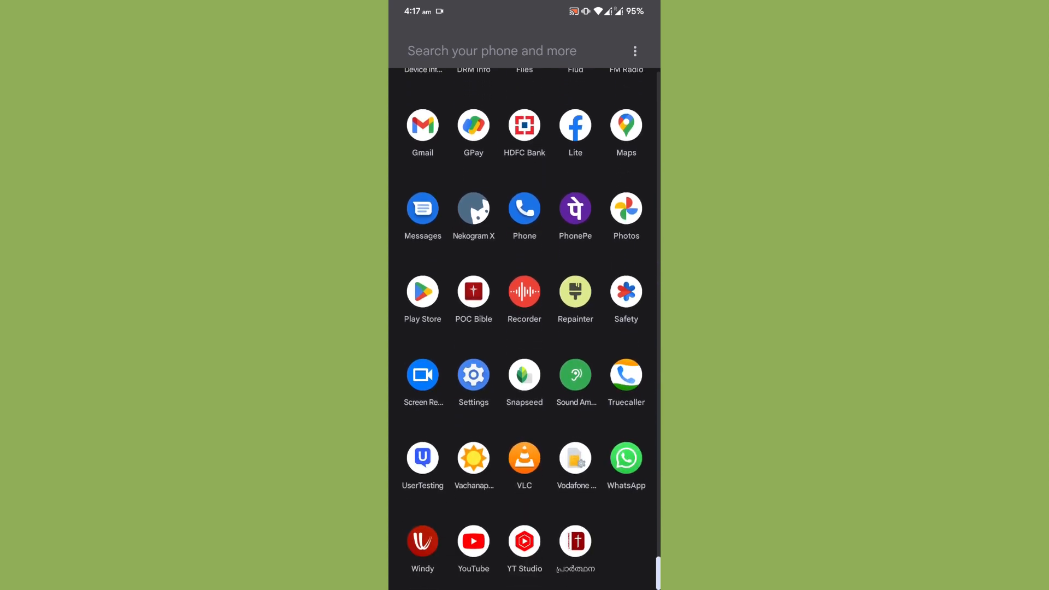
{"action": "left_click", "coordinate": [473, 379]}
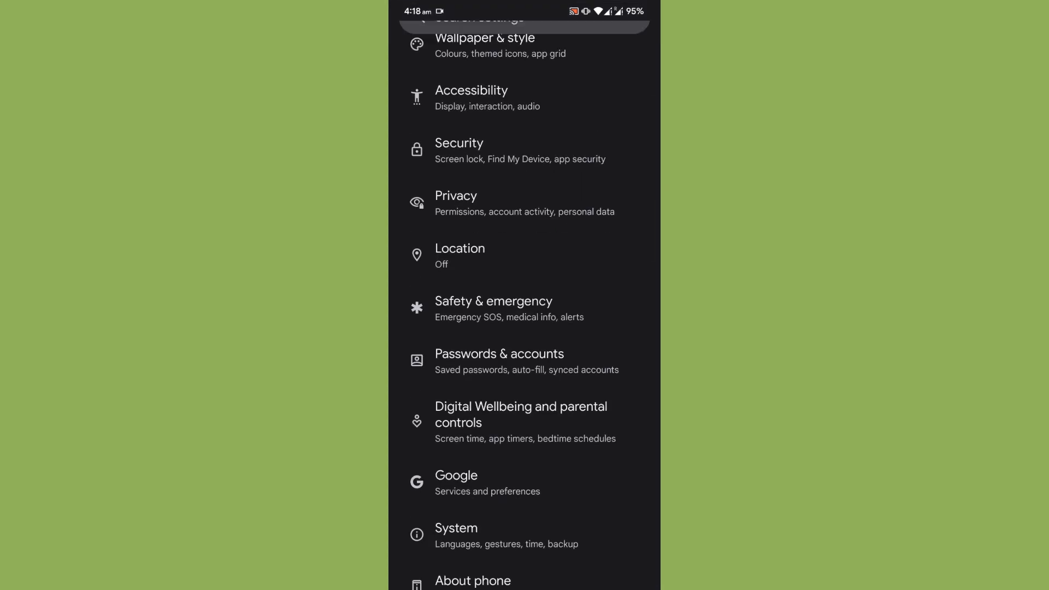
In Battery, review battery usage since last full charge and return to the battery overview.
{"action": "scroll", "scroll_direction": "down", "scroll_amount": 3}
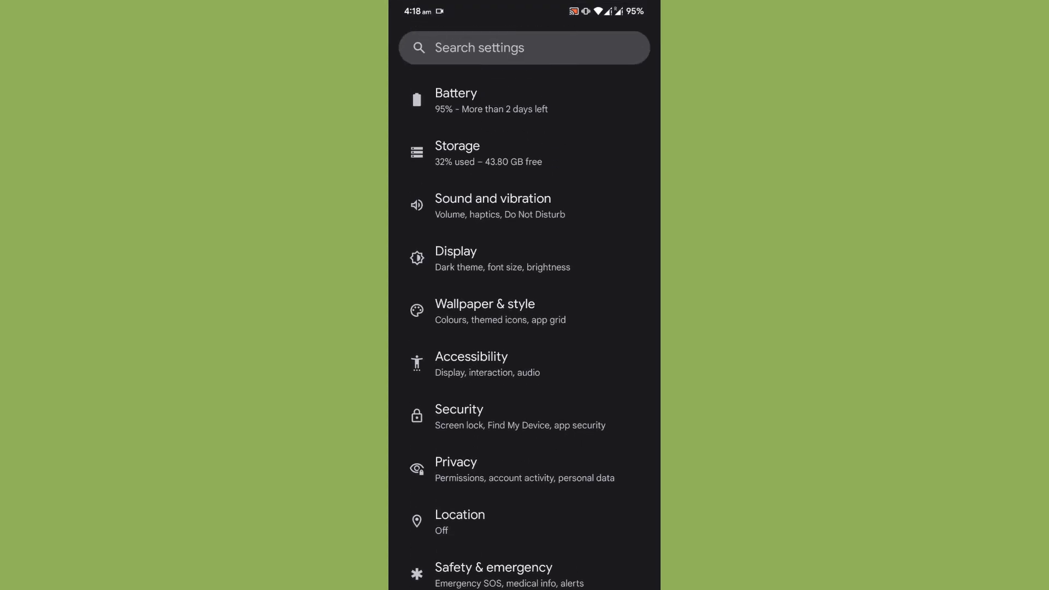
{"action": "left_click", "coordinate": [456, 101]}
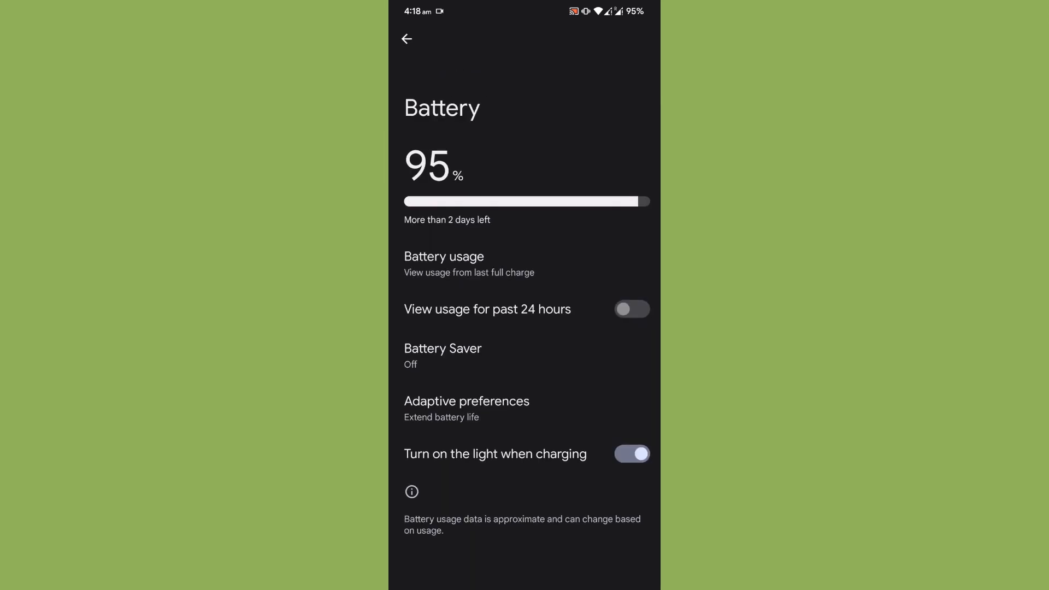
{"action": "left_click", "coordinate": [443, 263]}
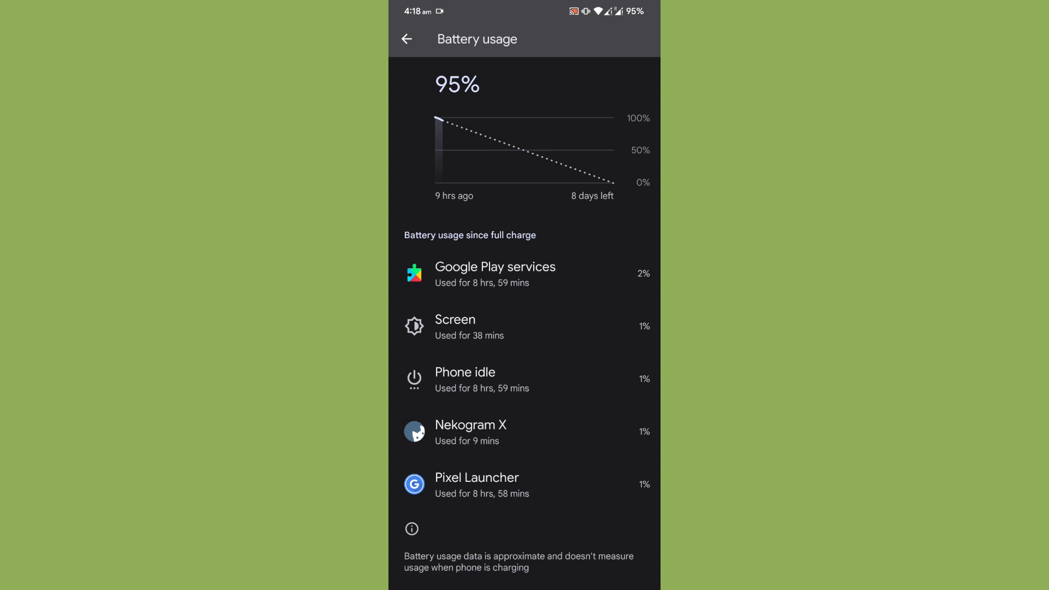
{"action": "scroll", "scroll_direction": "down", "scroll_amount": 3}
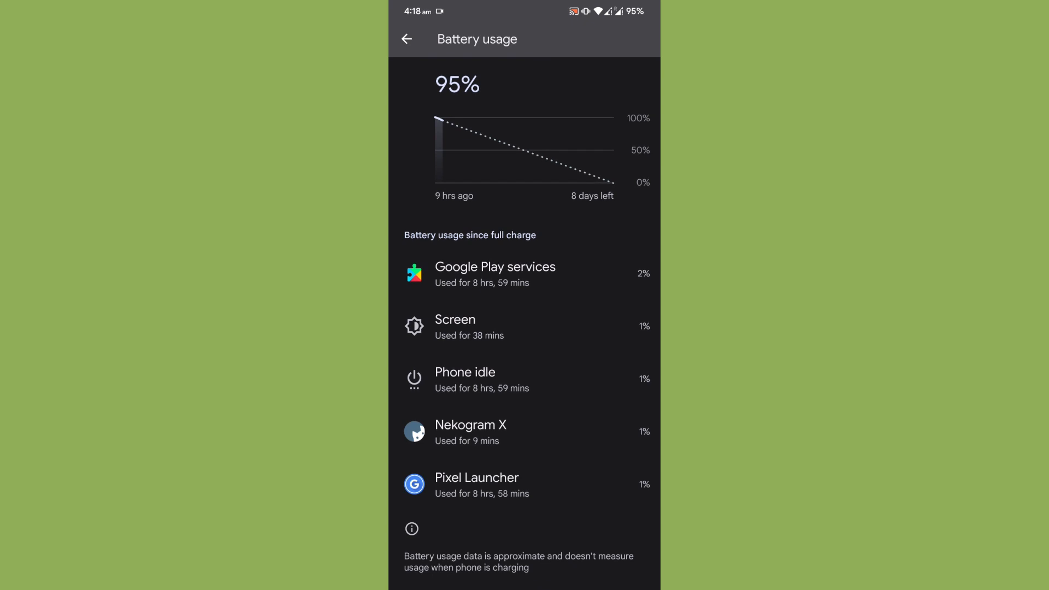
{"action": "left_click", "coordinate": [406, 40]}
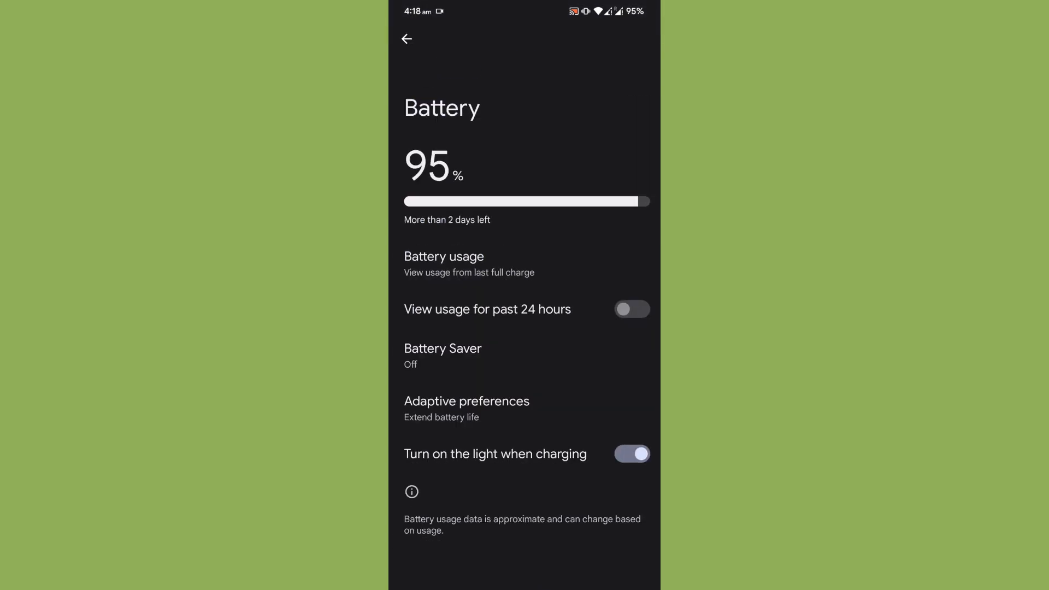
Enable 'View usage for past 24 hours', review that breakdown, and back out to main Settings.
{"action": "left_click", "coordinate": [630, 309]}
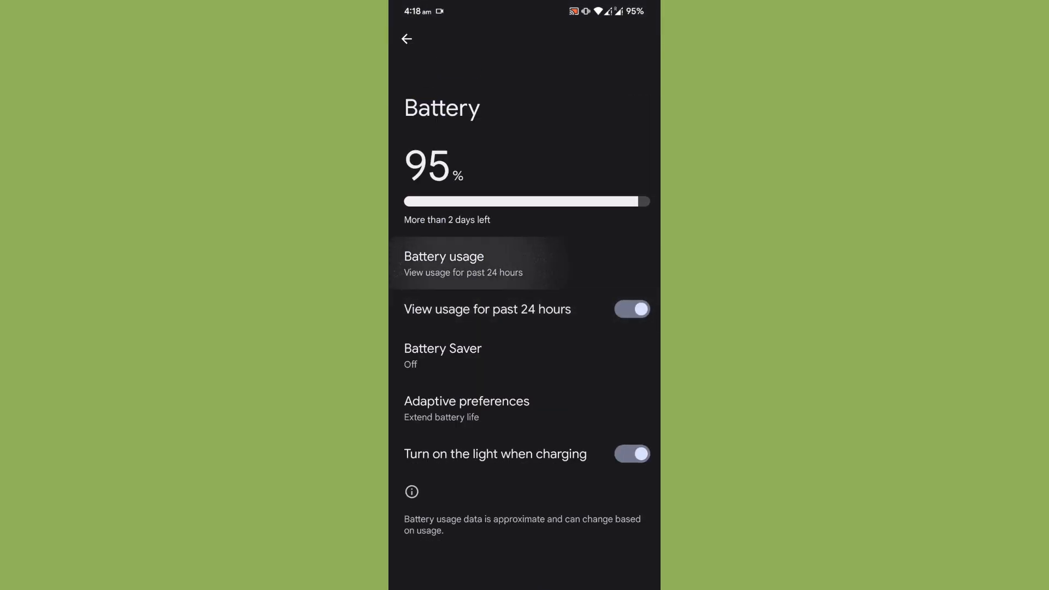
{"action": "left_click", "coordinate": [444, 263]}
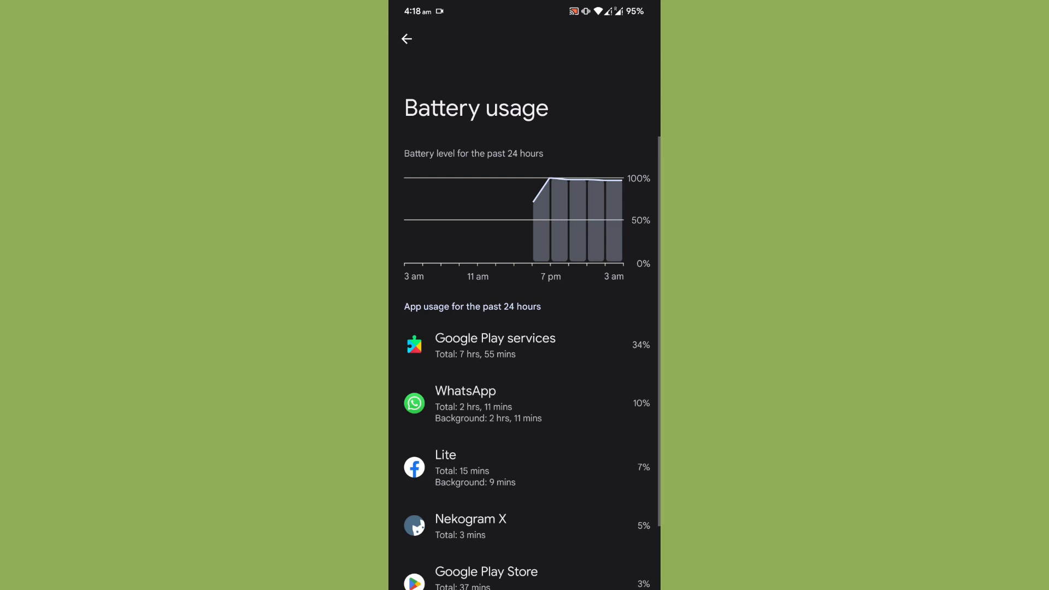
{"action": "scroll", "scroll_direction": "down", "scroll_amount": 3}
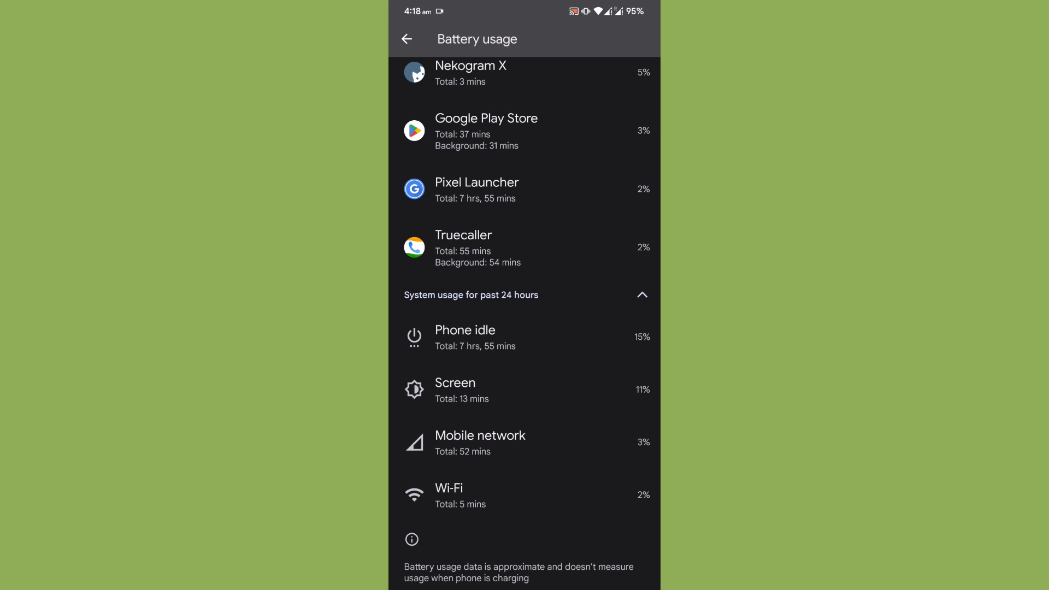
{"action": "left_click", "coordinate": [406, 39]}
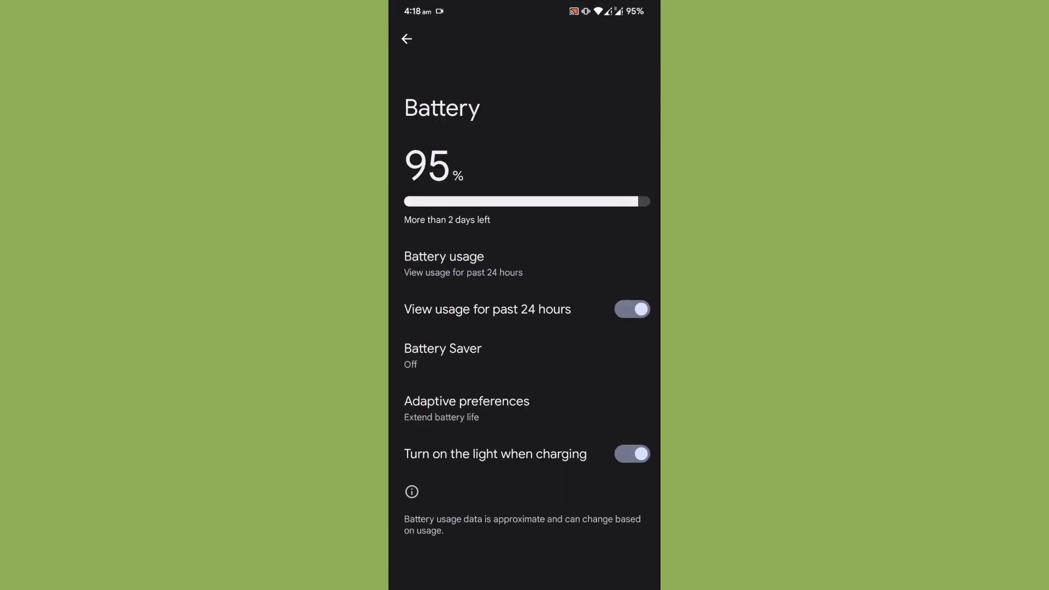
{"action": "left_click", "coordinate": [406, 40]}
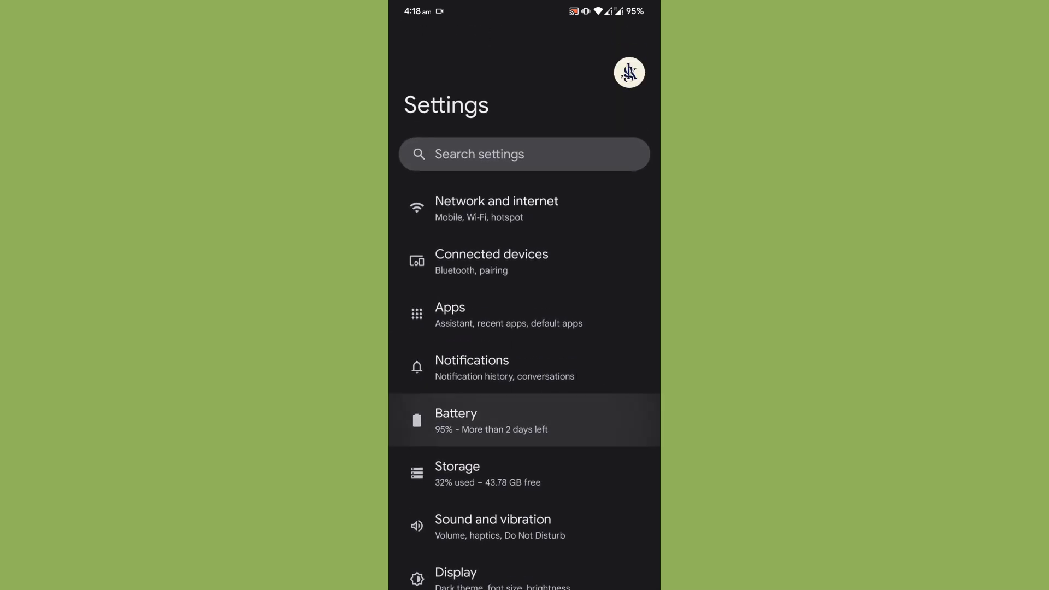
In Apps, show the full list of all 63 installed apps, then return to main Settings.
{"action": "left_click", "coordinate": [496, 208]}
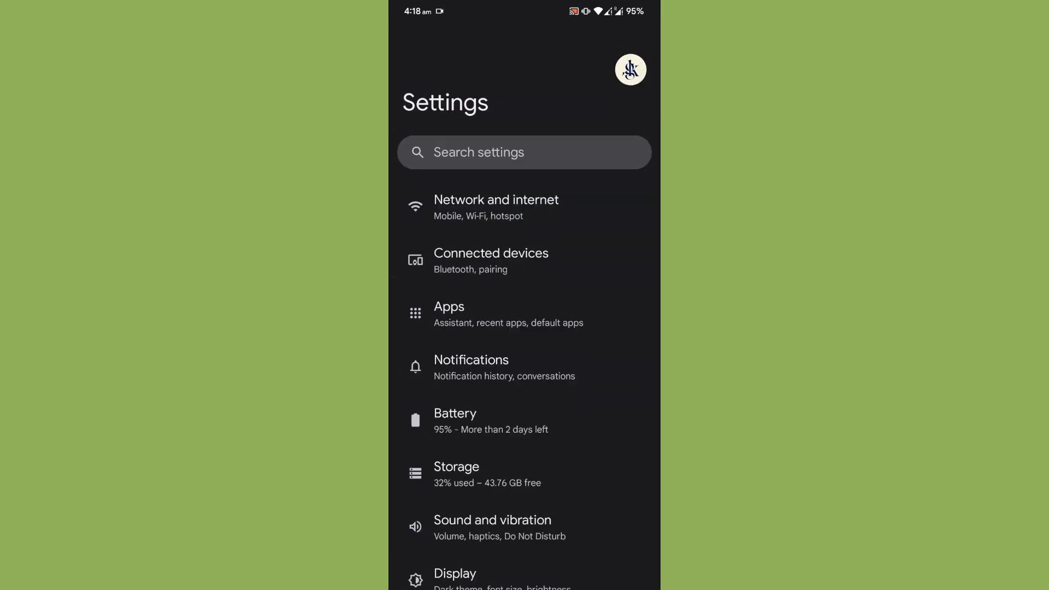
{"action": "left_click", "coordinate": [449, 306]}
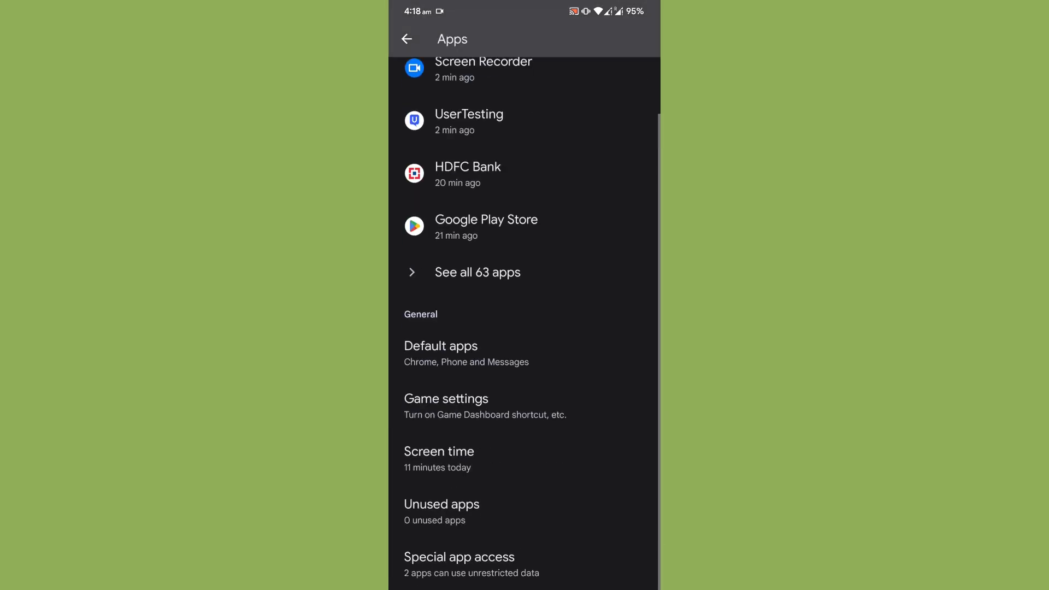
{"action": "left_click", "coordinate": [407, 39]}
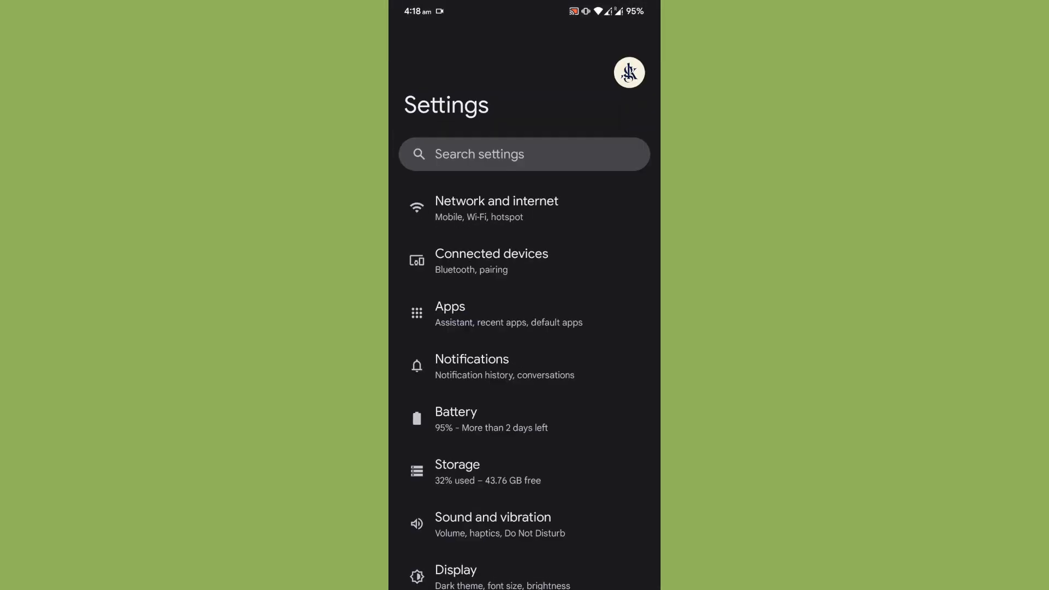
{"action": "left_click", "coordinate": [449, 313]}
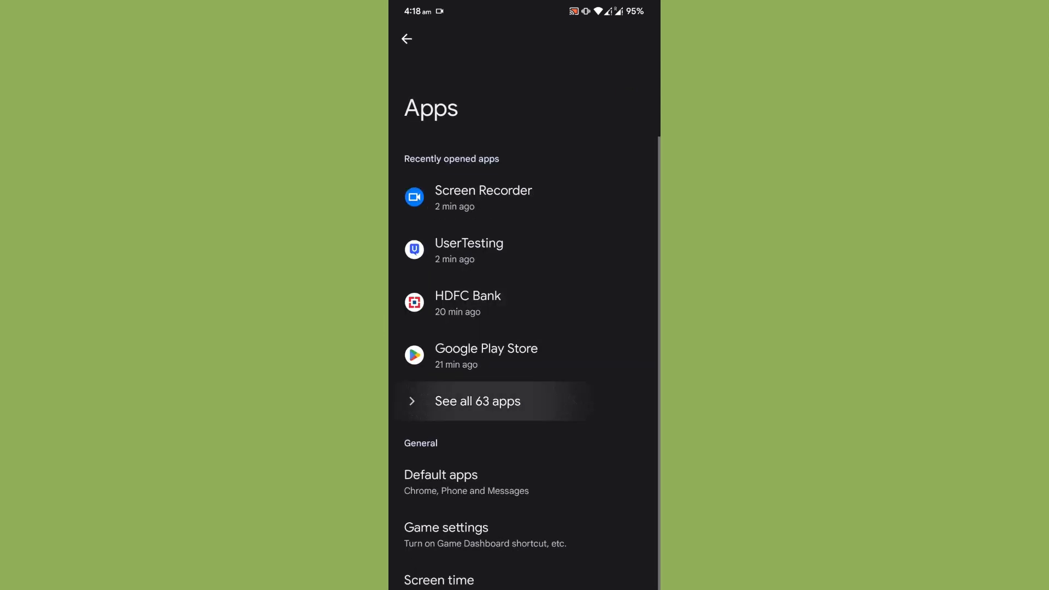
{"action": "left_click", "coordinate": [478, 401]}
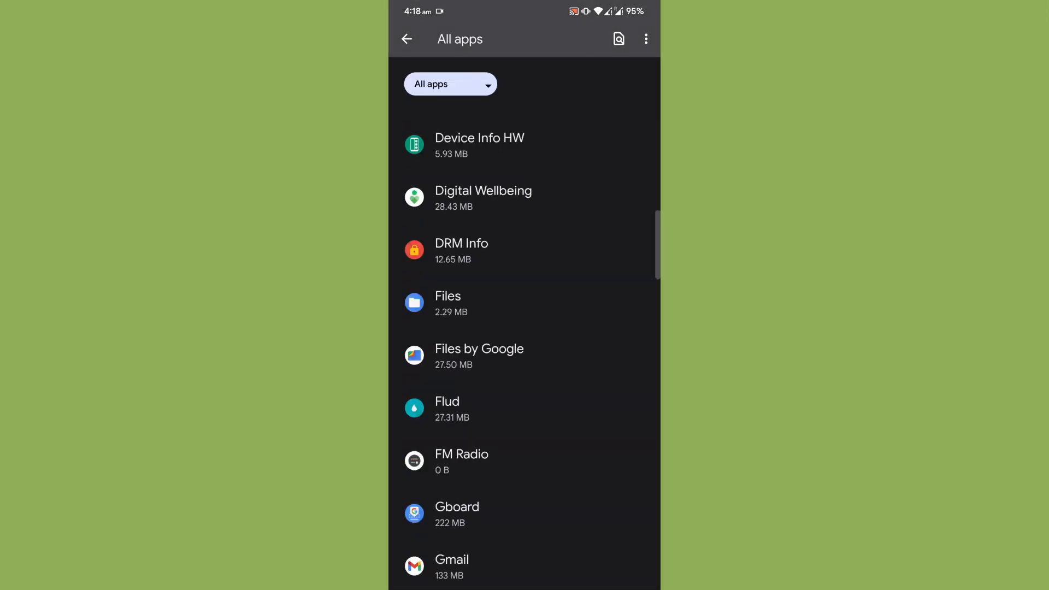
{"action": "left_click", "coordinate": [406, 39]}
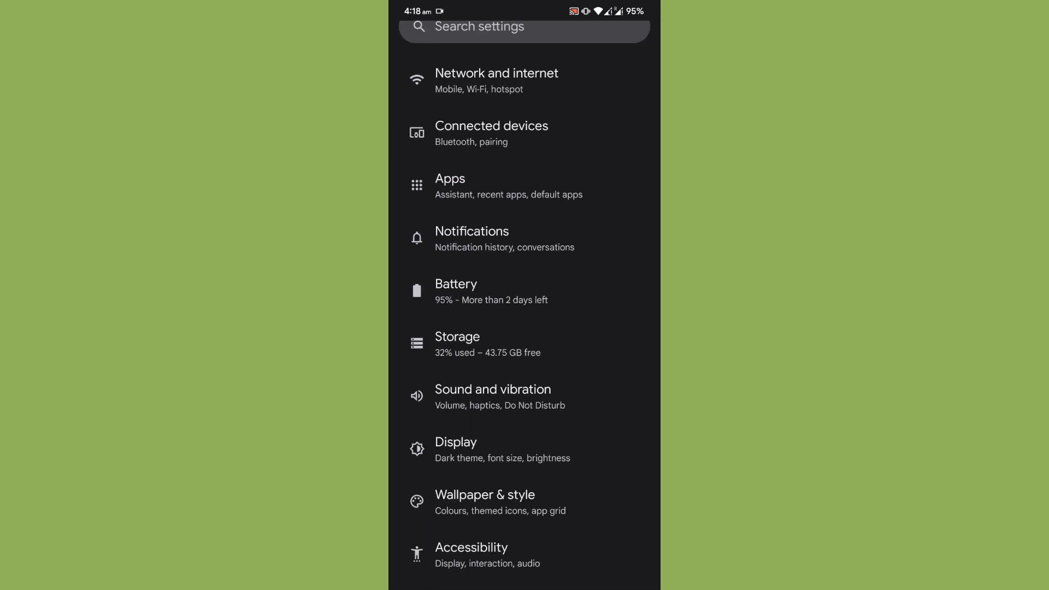
{"action": "scroll", "scroll_direction": "down", "scroll_amount": 3}
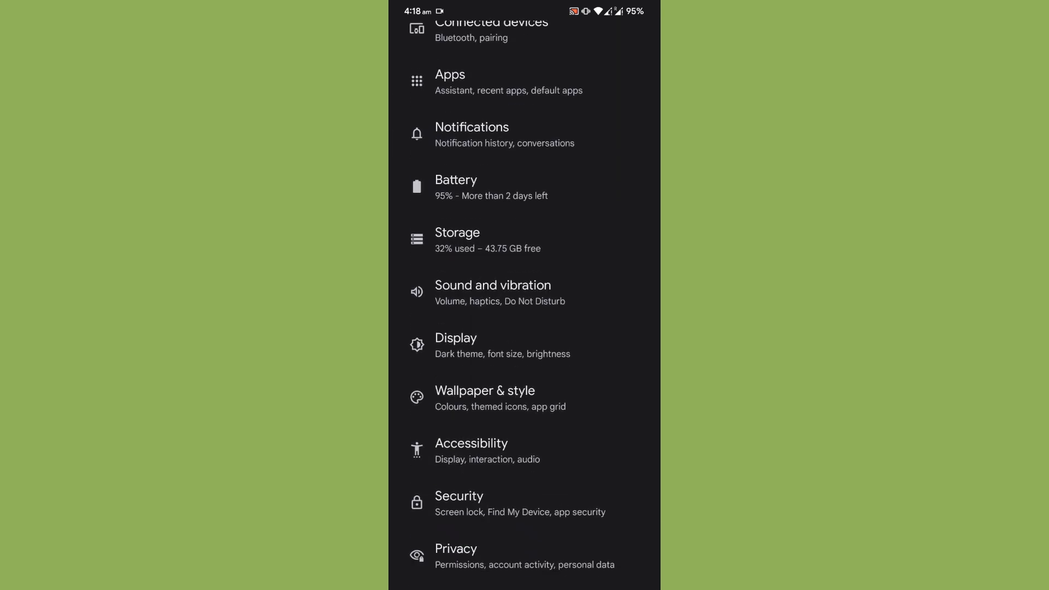
{"action": "left_click", "coordinate": [484, 398]}
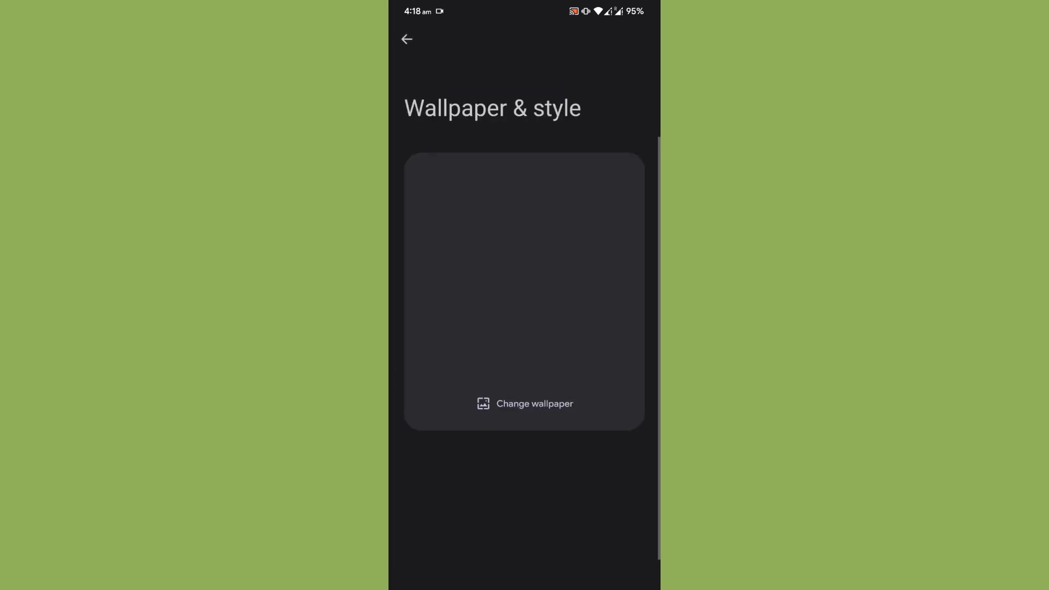
{"action": "scroll", "scroll_direction": "down", "scroll_amount": 3}
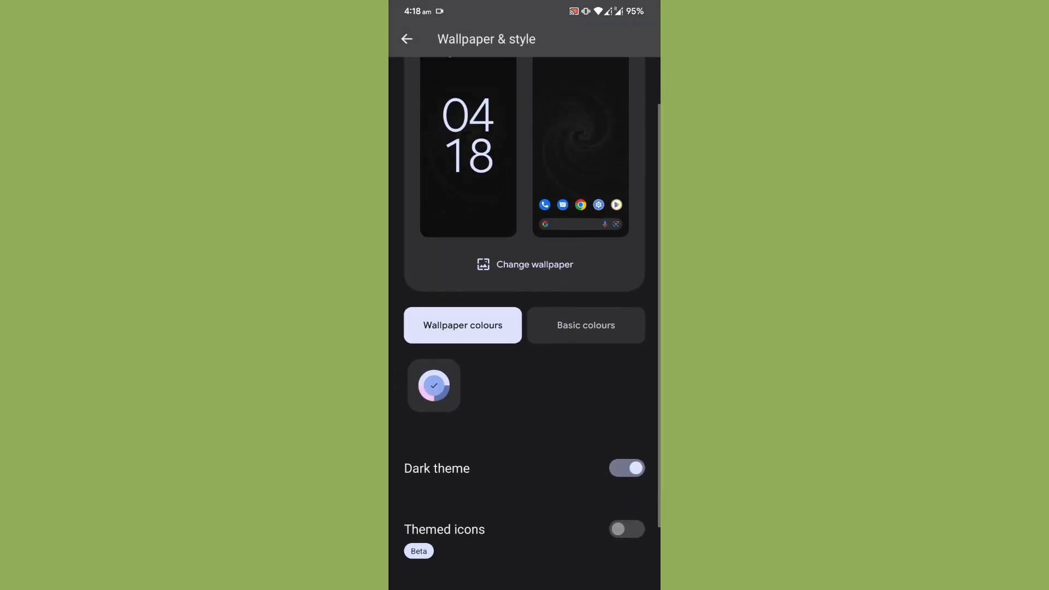
{"action": "left_click", "coordinate": [407, 39]}
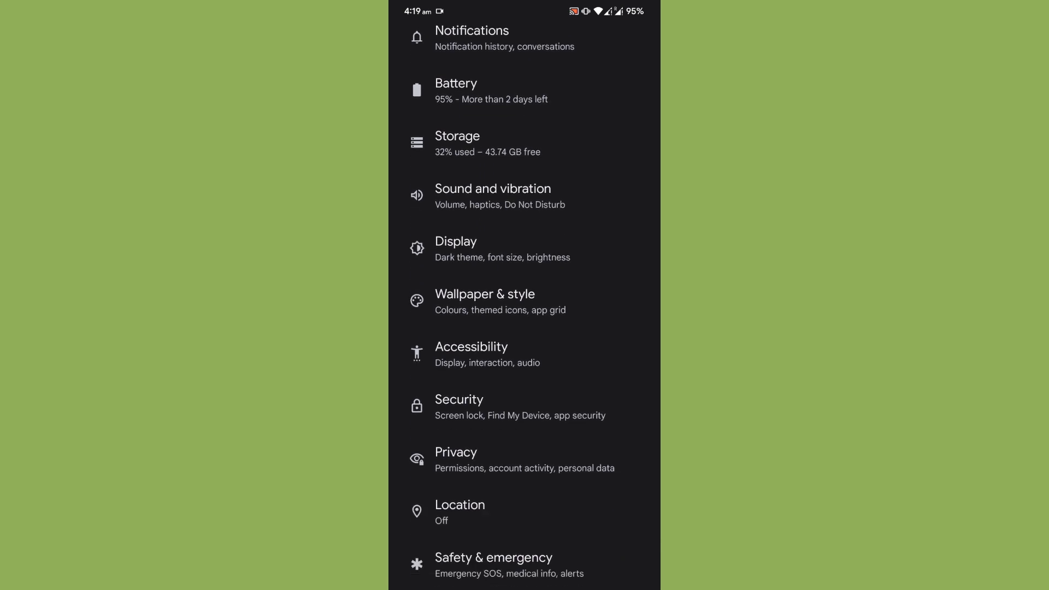
{"action": "left_click", "coordinate": [459, 406]}
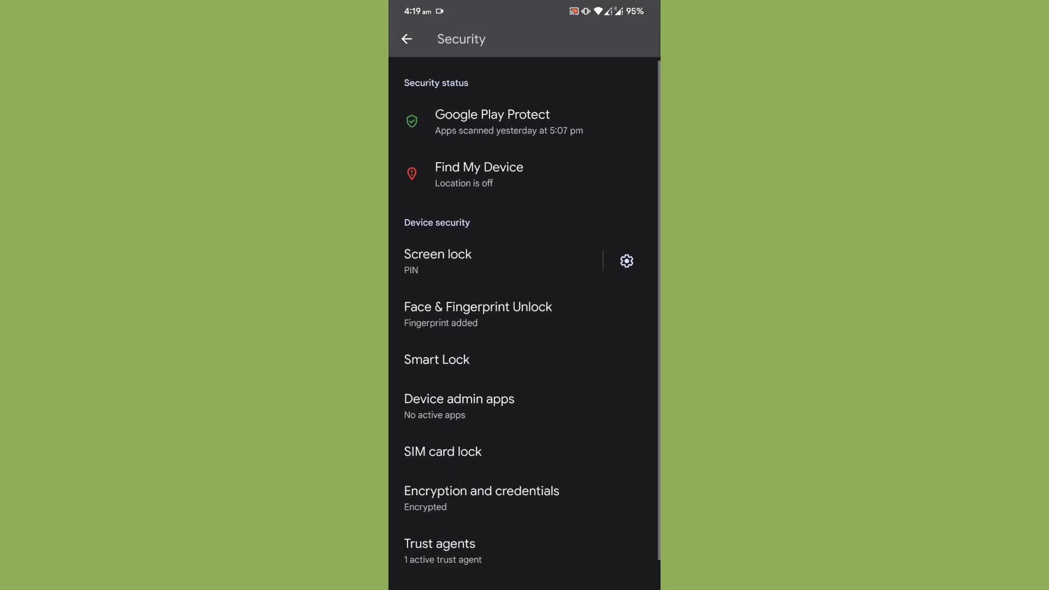
{"action": "scroll", "scroll_direction": "down", "scroll_amount": 3}
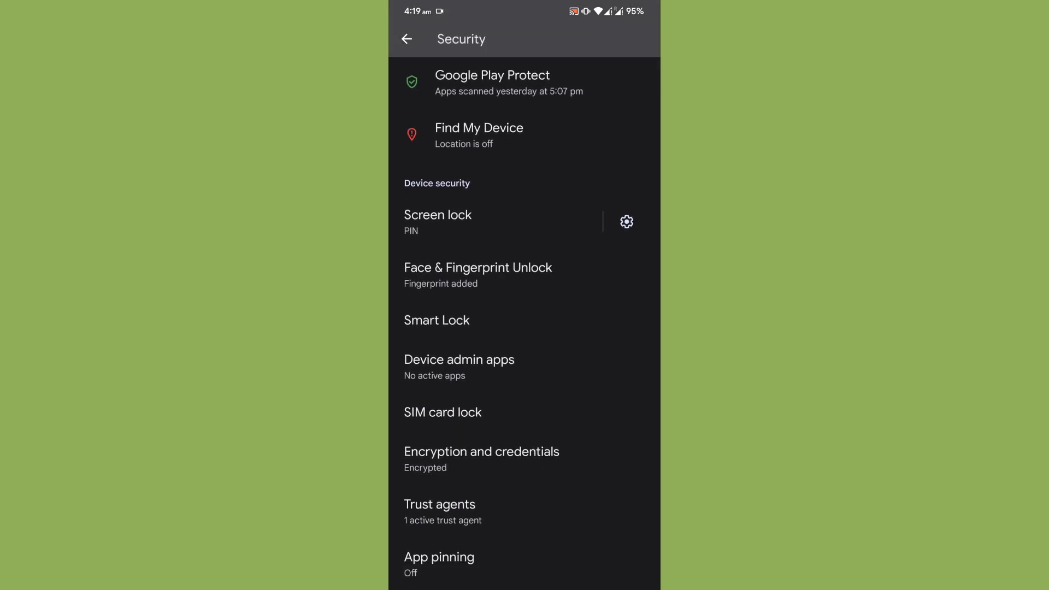
{"action": "left_click", "coordinate": [625, 221]}
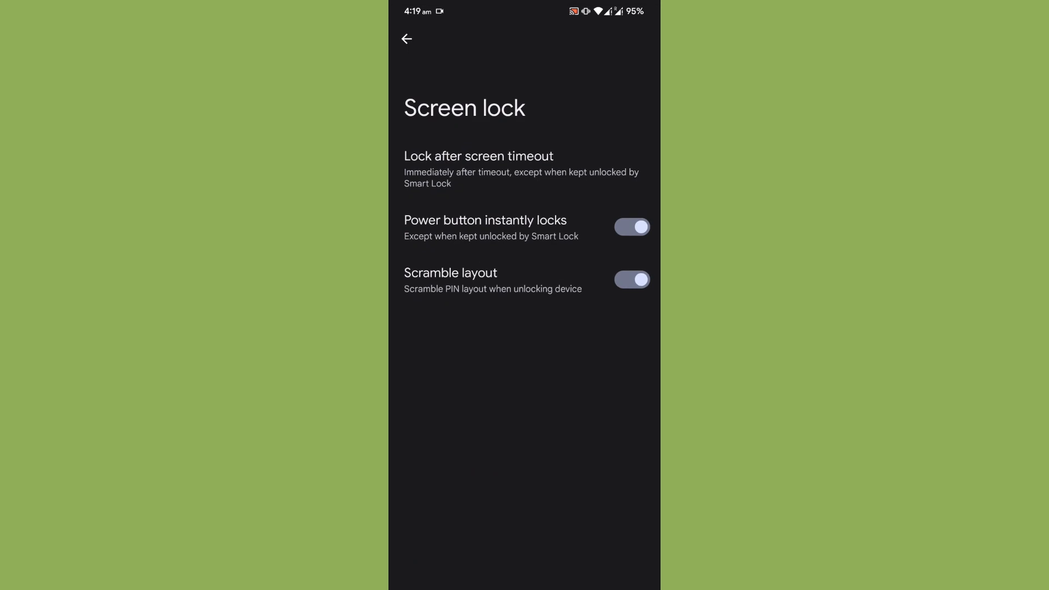
{"action": "left_click", "coordinate": [407, 39]}
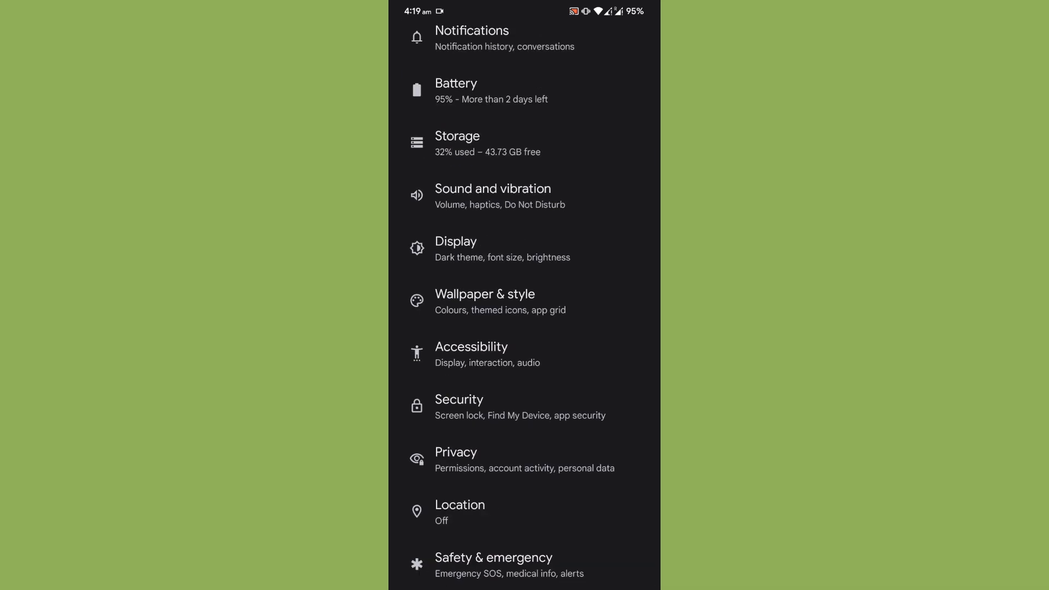
Under System > Gestures > System navigation, enable the Gesture indicator for gesture navigation.
{"action": "scroll", "scroll_direction": "down", "scroll_amount": 3}
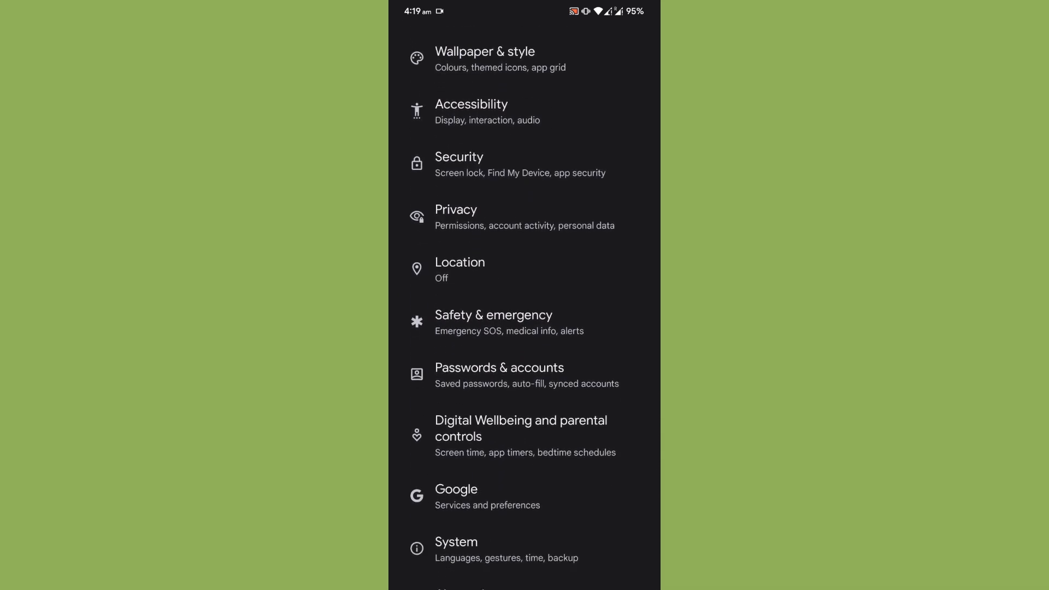
{"action": "left_click", "coordinate": [456, 541]}
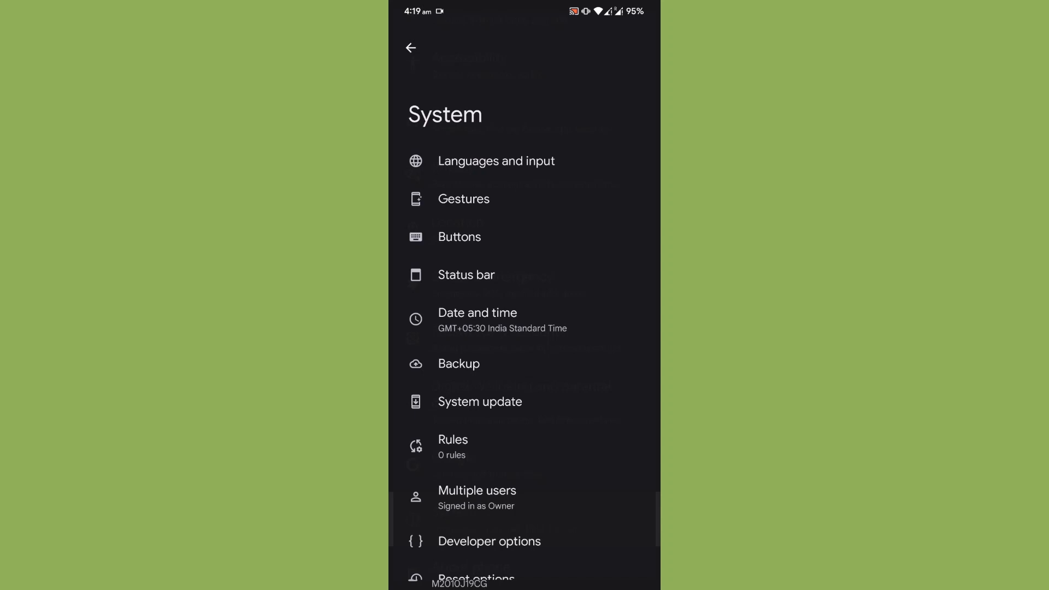
{"action": "left_click", "coordinate": [463, 199]}
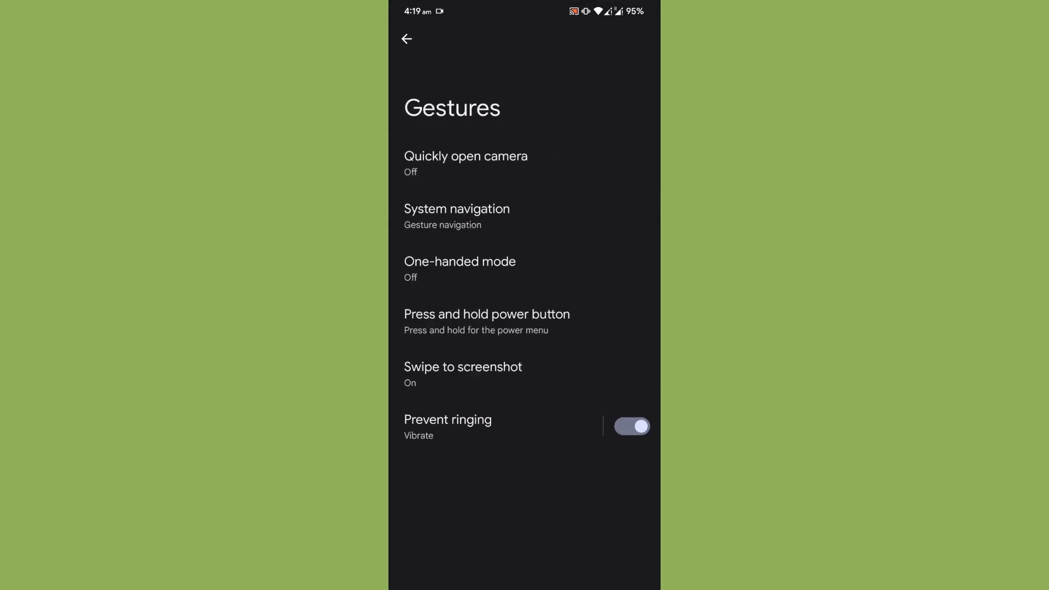
{"action": "left_click", "coordinate": [456, 208]}
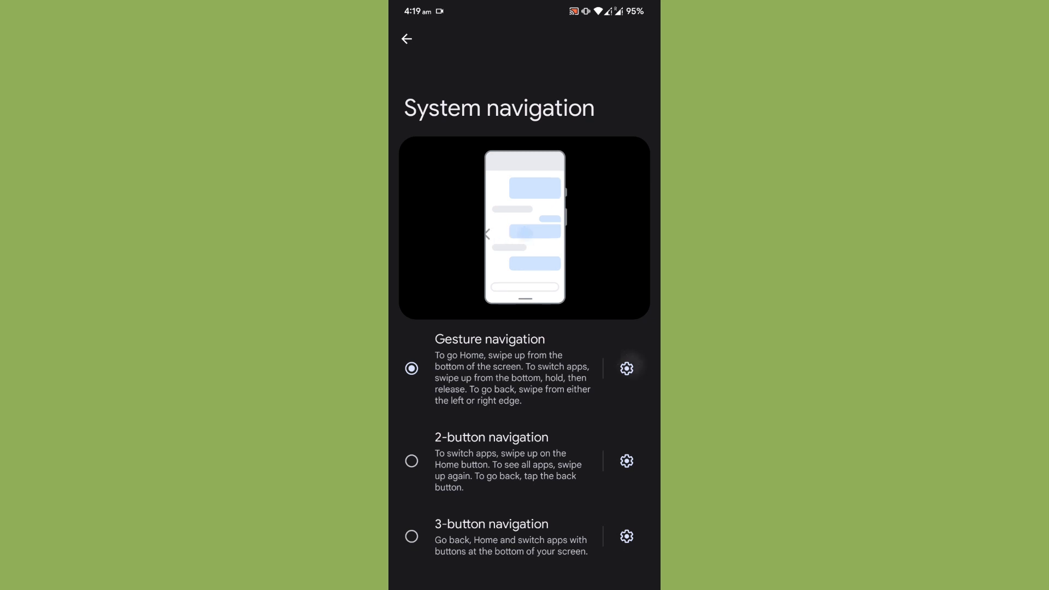
{"action": "left_click", "coordinate": [626, 368]}
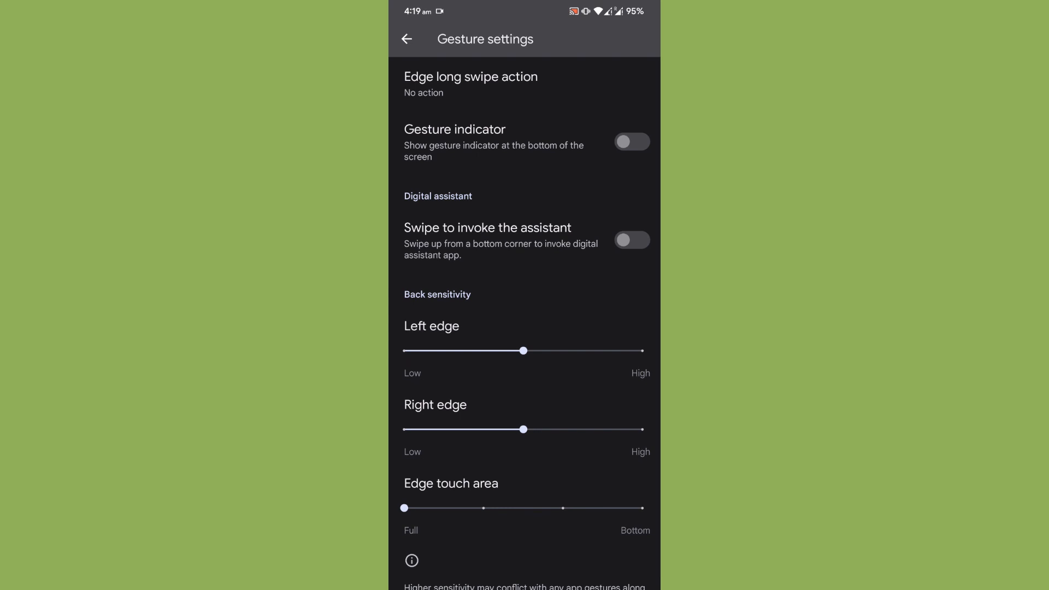
{"action": "left_click", "coordinate": [630, 142]}
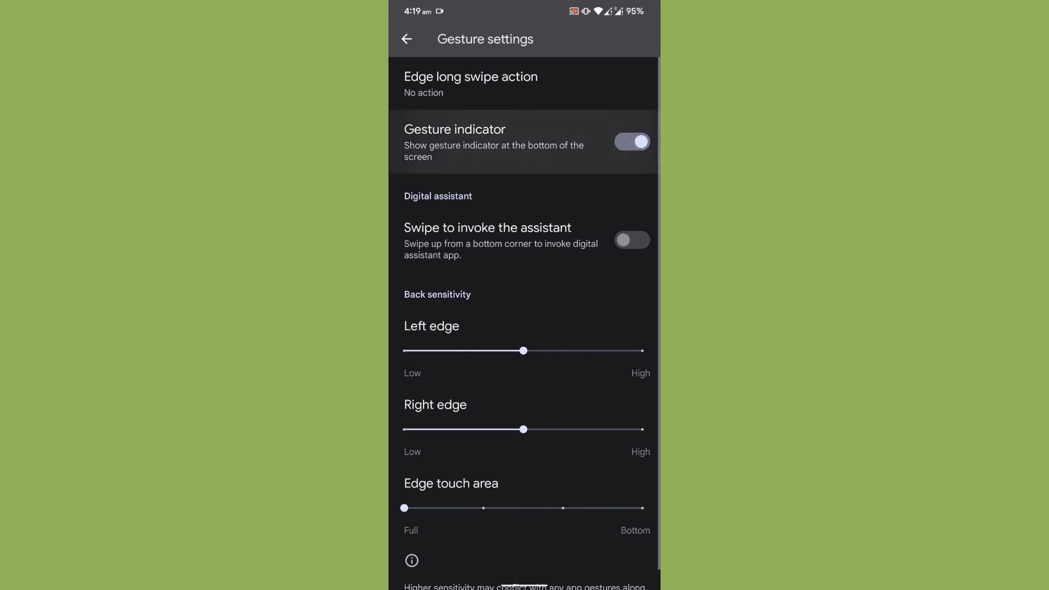
{"action": "scroll", "scroll_direction": "down", "scroll_amount": 3}
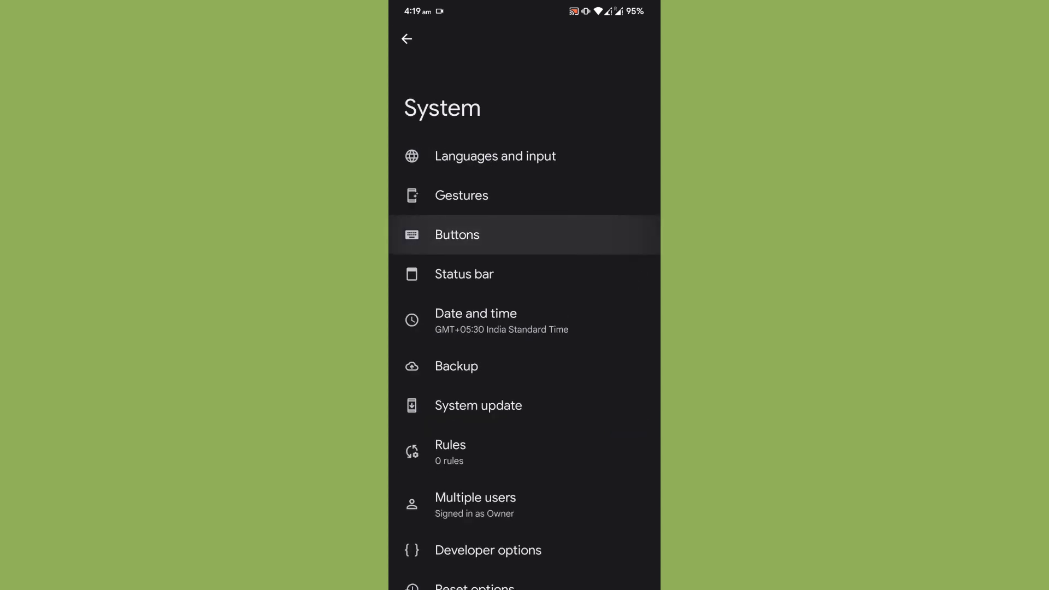
Review the Buttons settings page and return to the System section.
{"action": "left_click", "coordinate": [457, 235]}
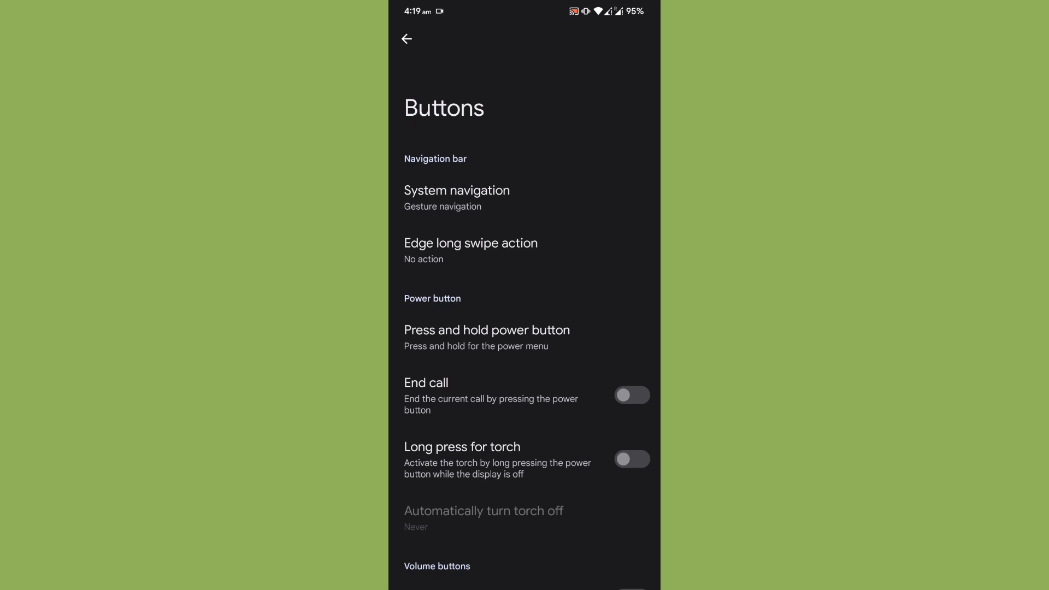
{"action": "scroll", "scroll_direction": "down", "scroll_amount": 3}
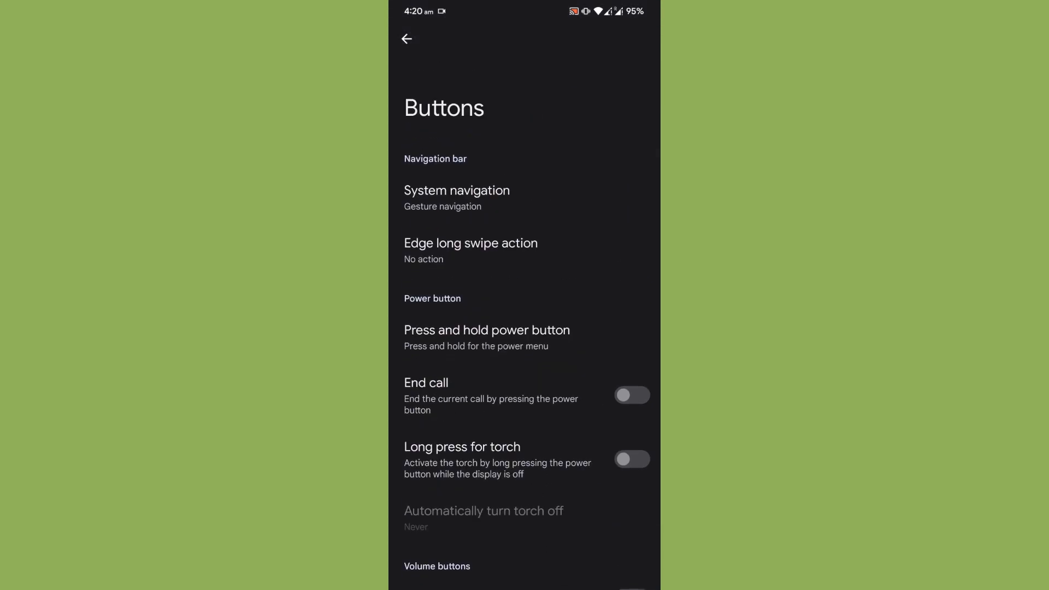
{"action": "left_click", "coordinate": [406, 39]}
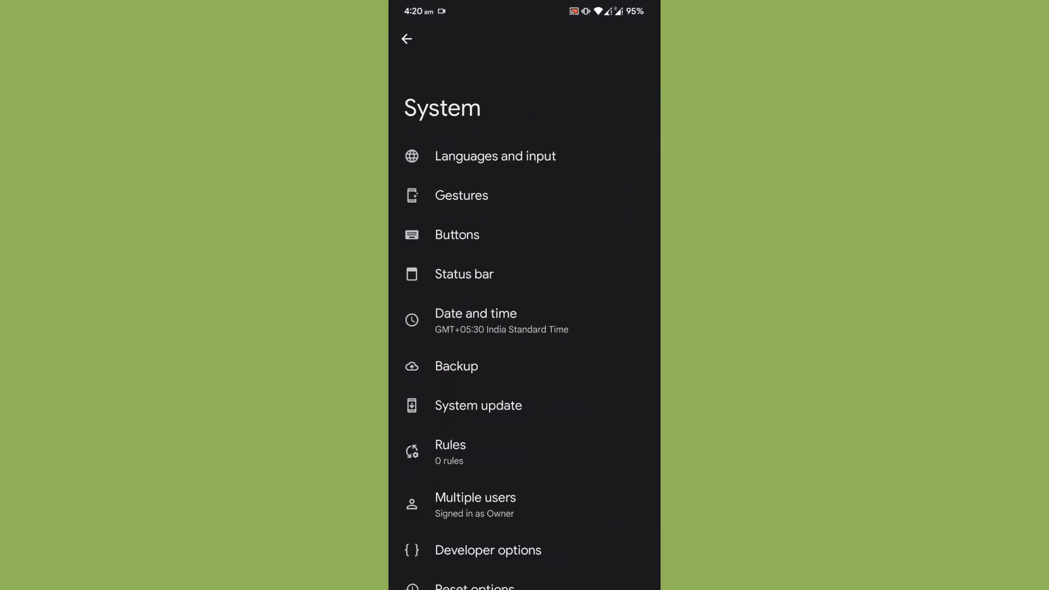
Review the Status bar settings and its System icons, showing the headset status icon.
{"action": "left_click", "coordinate": [463, 274]}
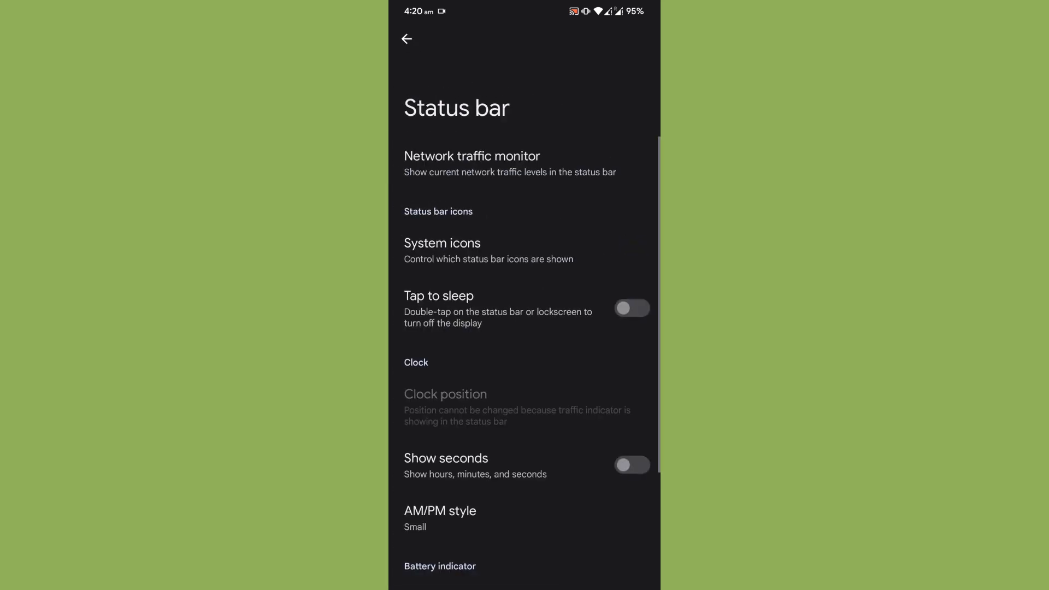
{"action": "scroll", "scroll_direction": "down", "scroll_amount": 3}
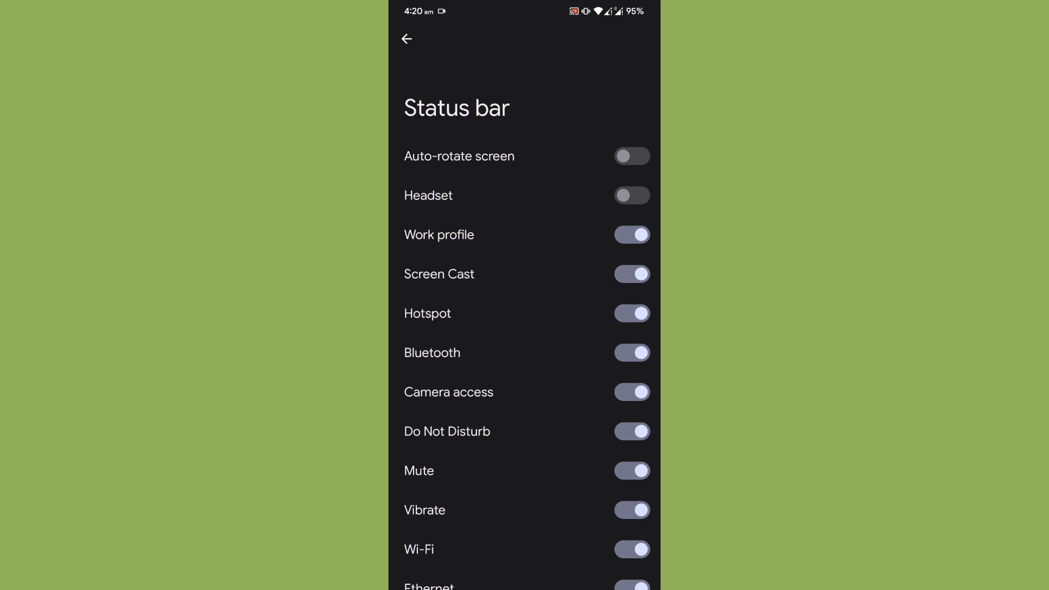
{"action": "scroll", "scroll_direction": "down", "scroll_amount": 3}
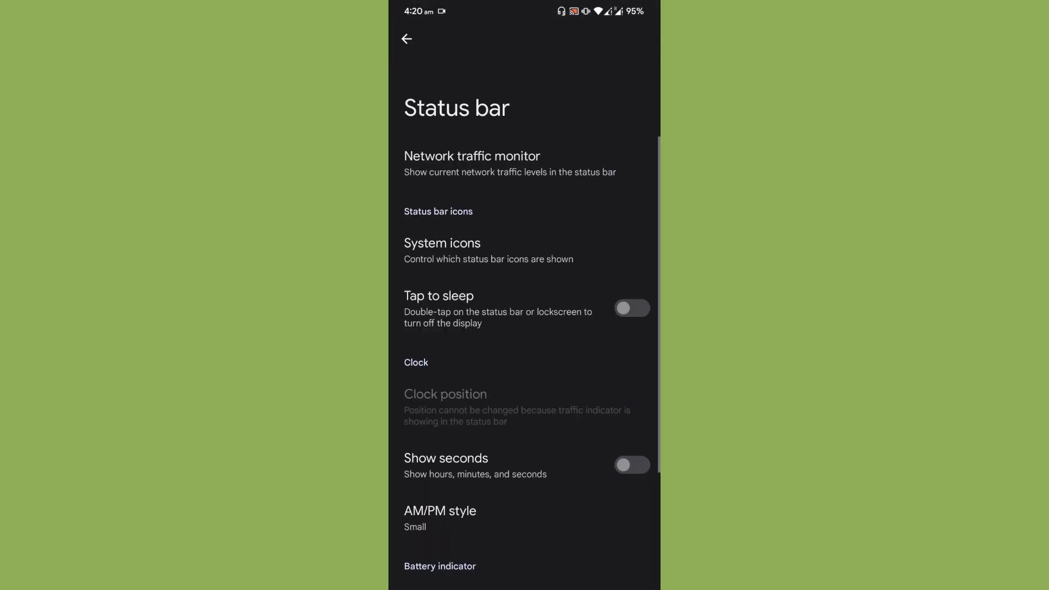
{"action": "scroll", "scroll_direction": "down", "scroll_amount": 3}
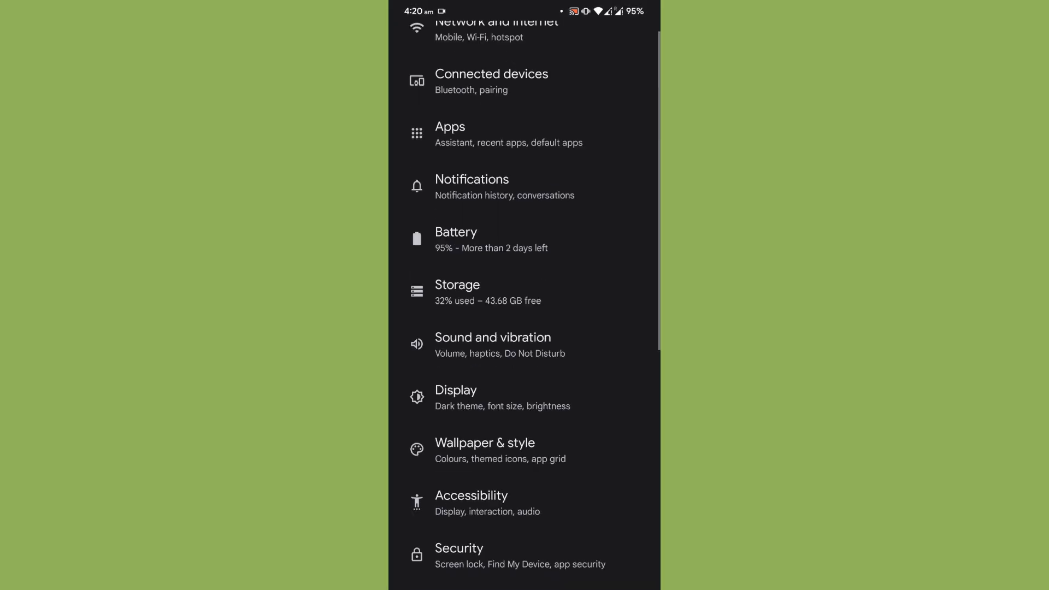
Scroll through the remaining Settings categories and exit to the app drawer.
{"action": "scroll", "scroll_direction": "down", "scroll_amount": 3}
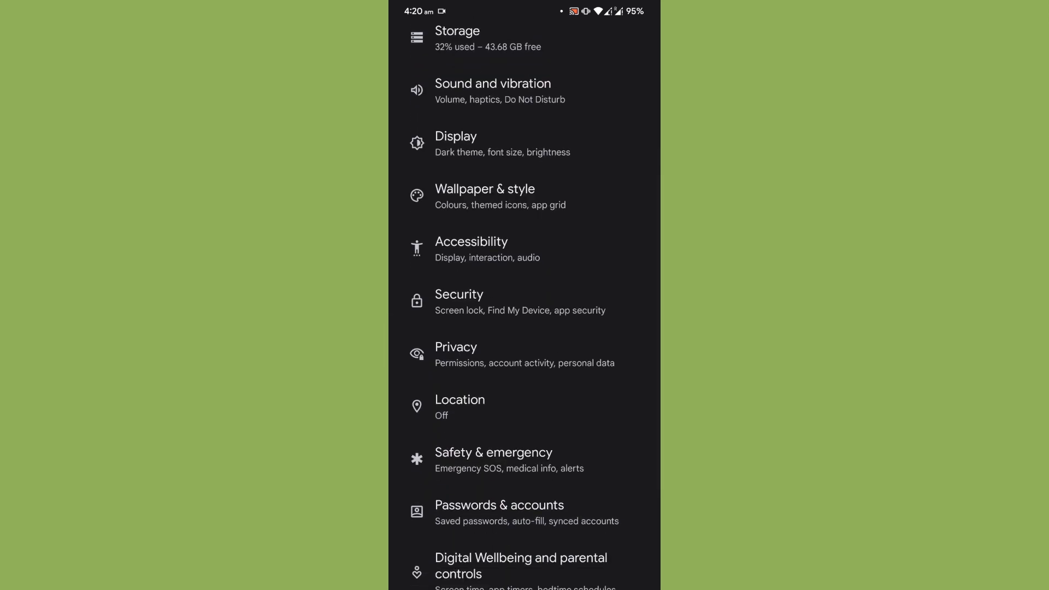
{"action": "scroll", "scroll_direction": "down", "scroll_amount": 3}
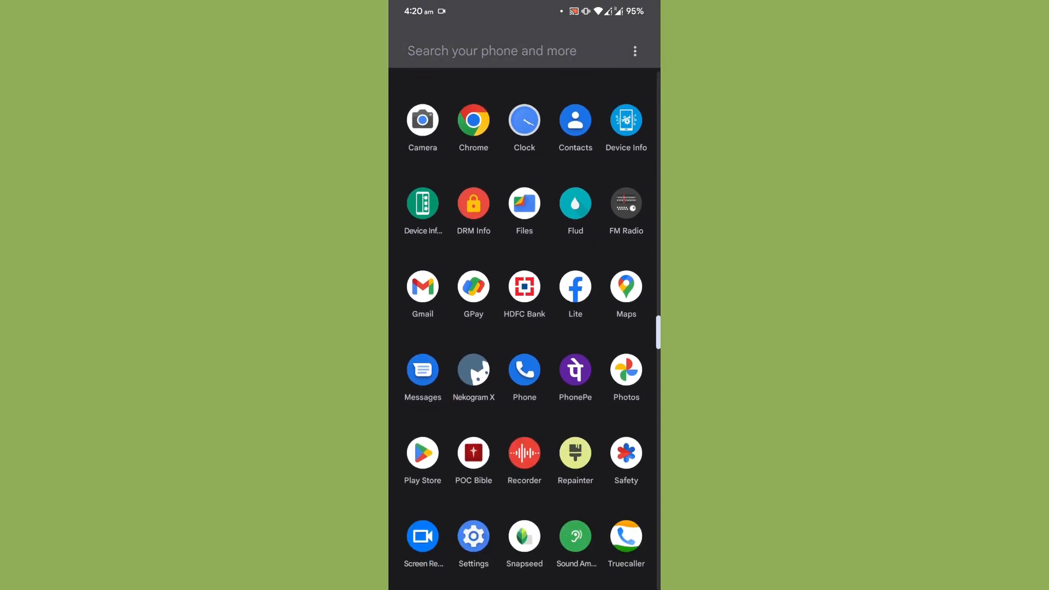
{"action": "left_click", "coordinate": [523, 287]}
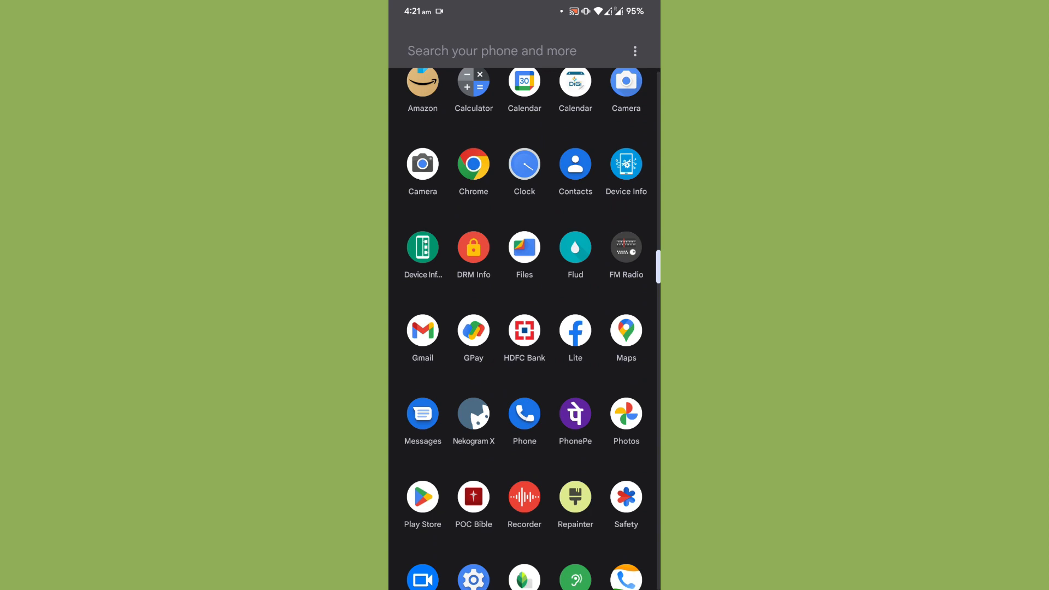
{"action": "scroll", "scroll_direction": "down", "scroll_amount": 3}
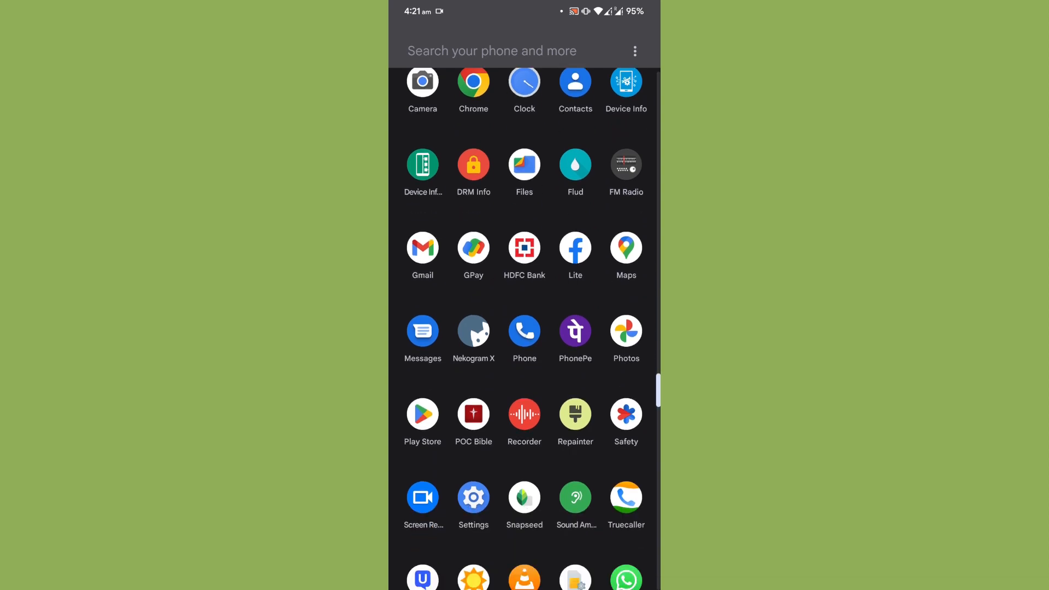
{"action": "left_click", "coordinate": [421, 416]}
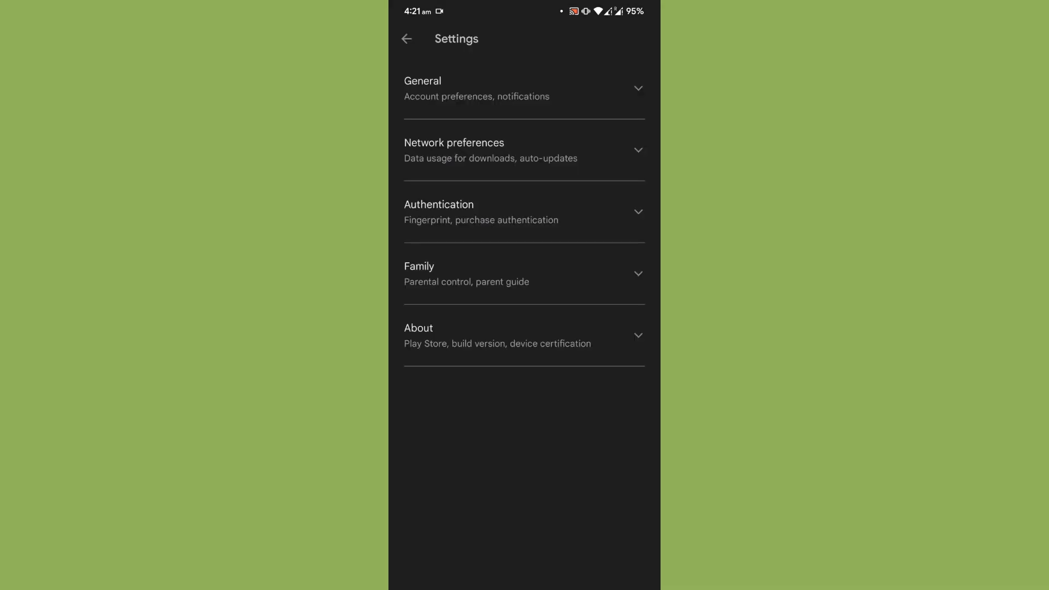
{"action": "left_click", "coordinate": [523, 334]}
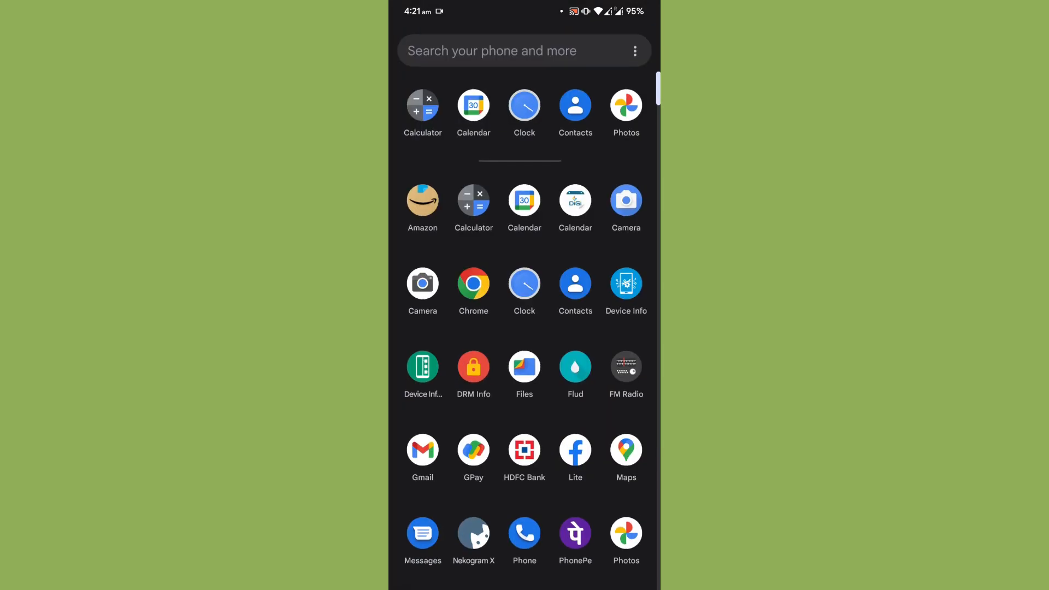
Launch DRM Info and scroll through the device details and ClearKey CDM cards.
{"action": "left_click", "coordinate": [473, 367]}
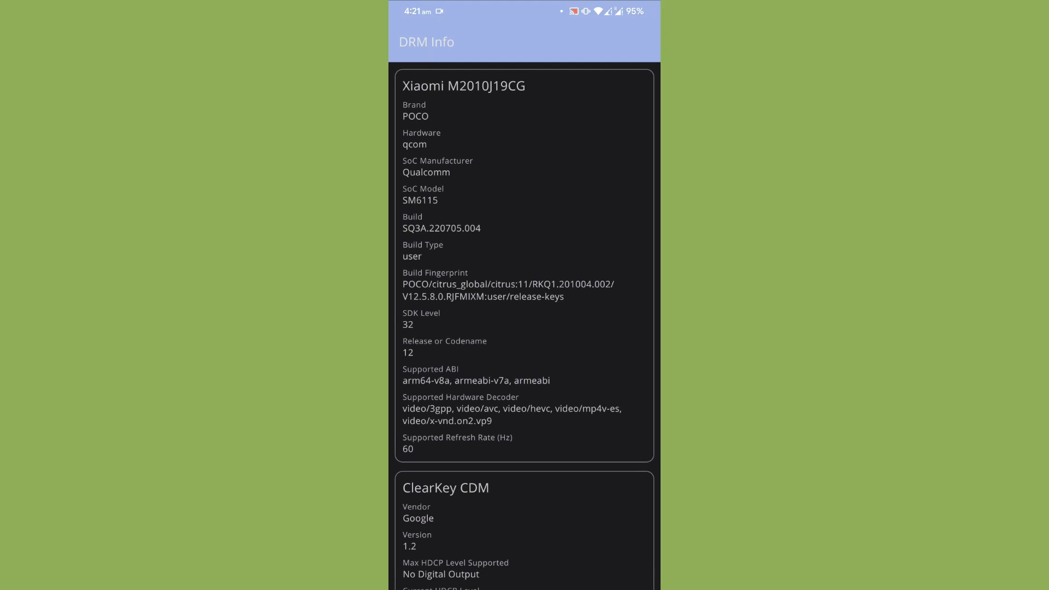
{"action": "scroll", "scroll_direction": "down", "scroll_amount": 3}
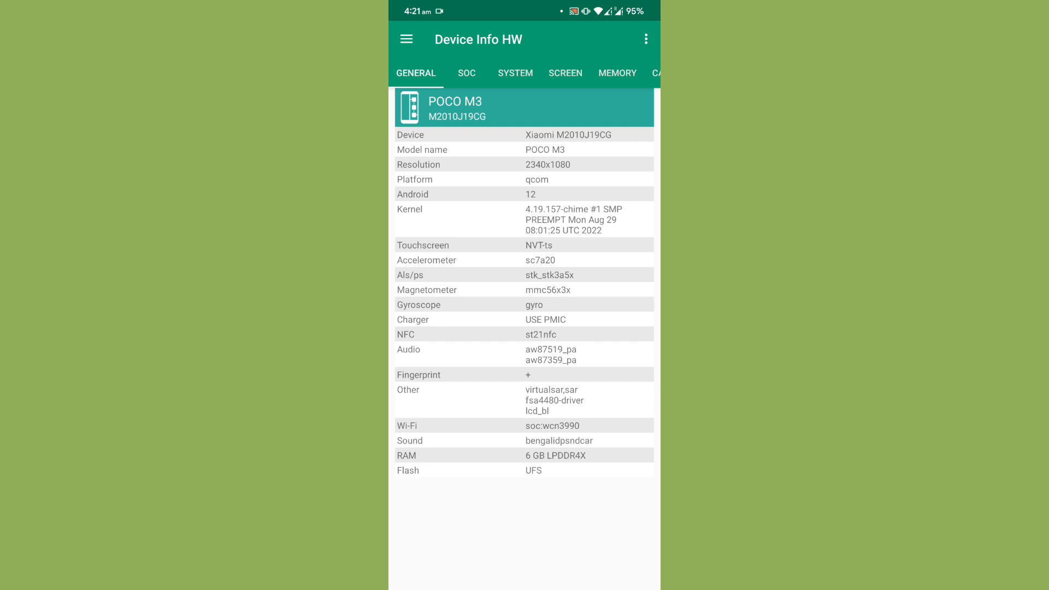
Review Device Info HW's System tab (build, baseband, fingerprint), then leave the app.
{"action": "left_click", "coordinate": [514, 73]}
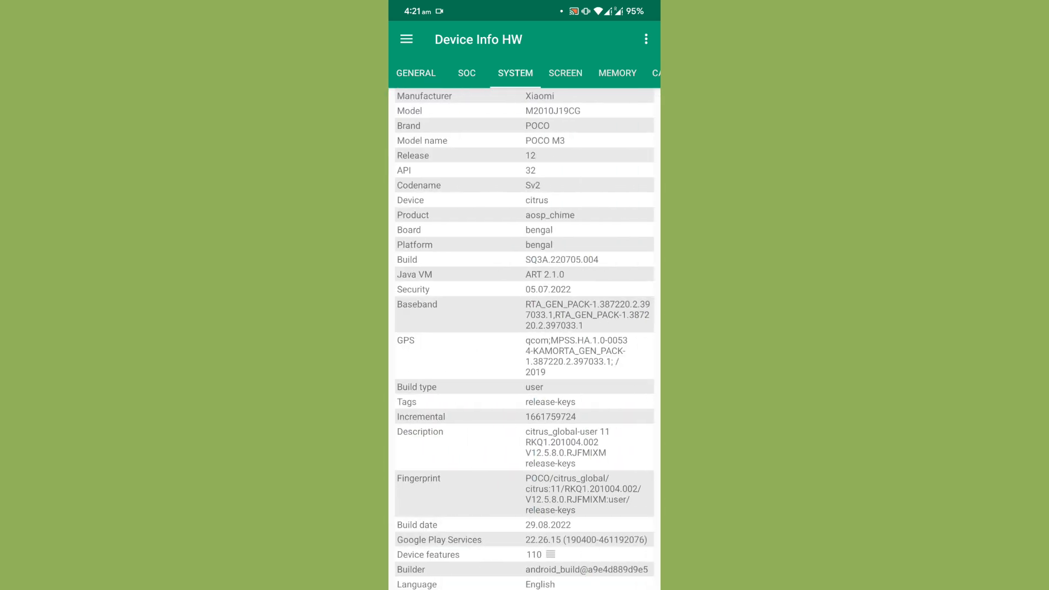
{"action": "scroll", "scroll_direction": "down", "scroll_amount": 3}
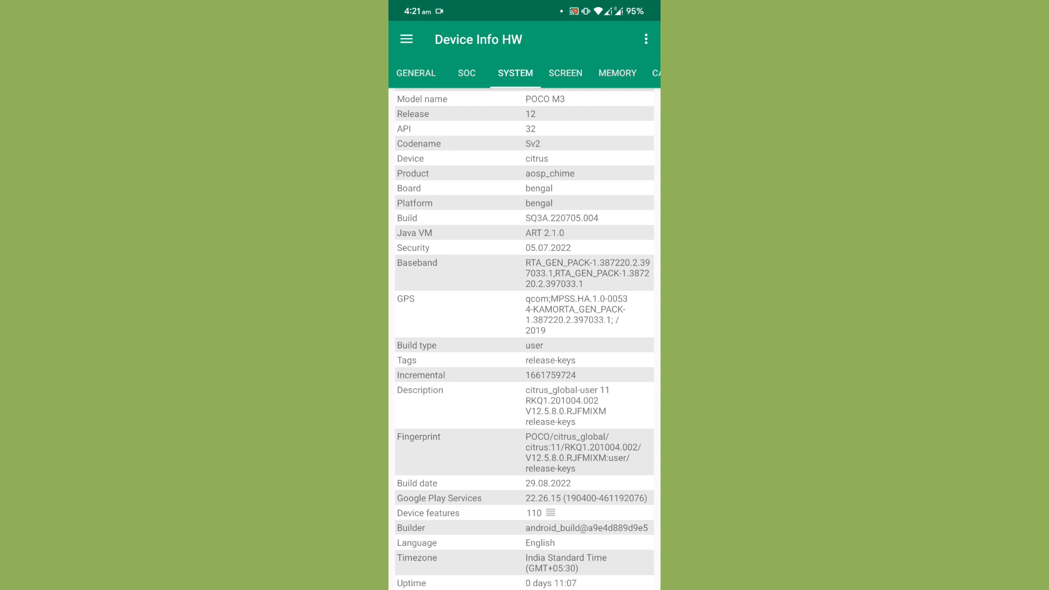
{"action": "scroll", "scroll_direction": "down", "scroll_amount": 3}
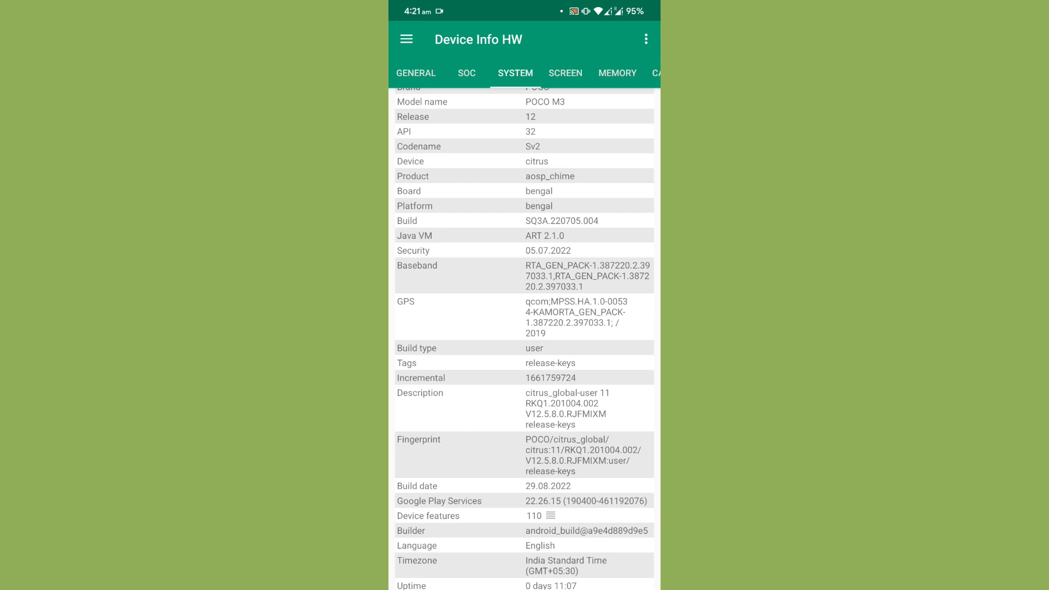
{"action": "key", "text": "HOME"}
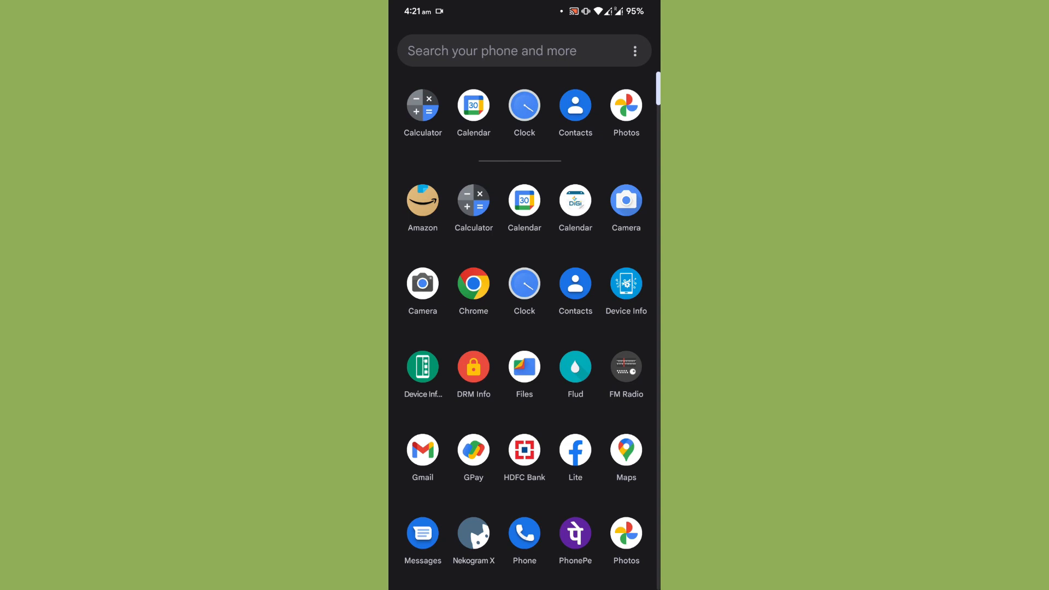
From the home screen, open the app drawer and launch Settings again.
{"action": "scroll", "scroll_direction": "down", "scroll_amount": 3}
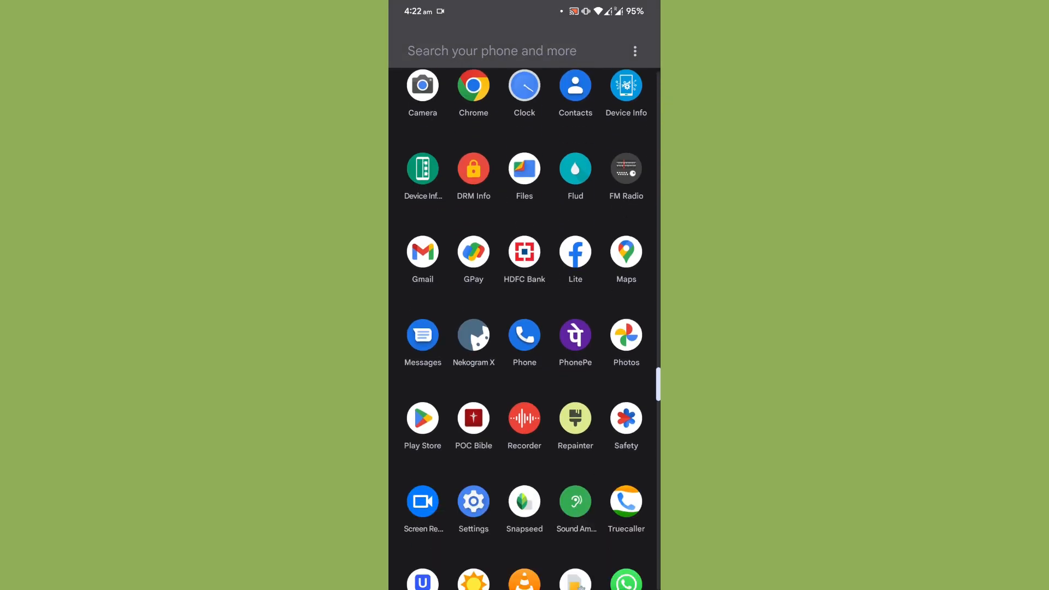
{"action": "scroll", "scroll_direction": "down", "scroll_amount": 3}
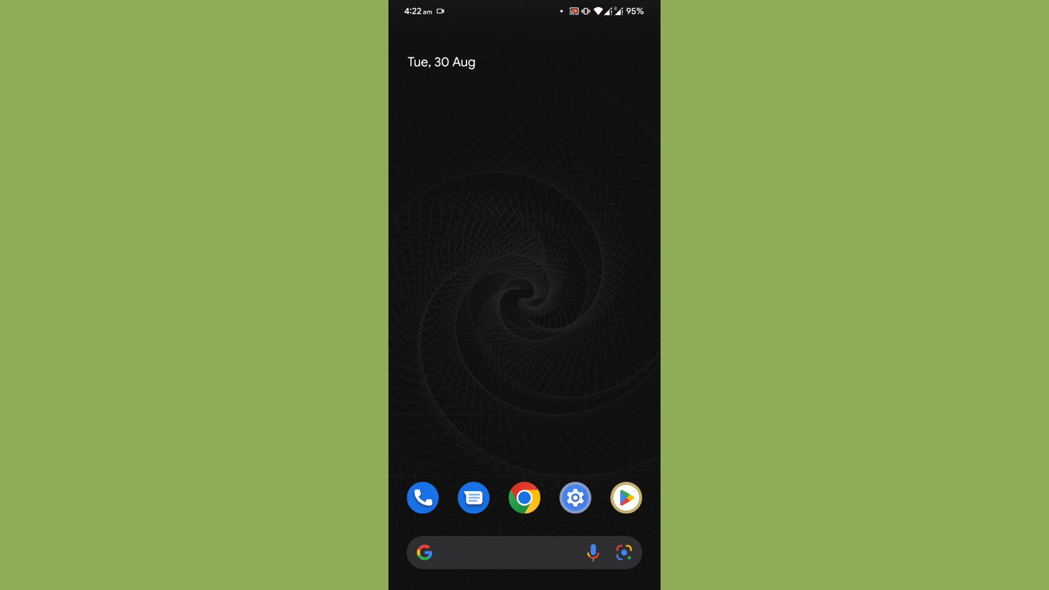
{"action": "scroll", "scroll_direction": "up", "scroll_amount": 3}
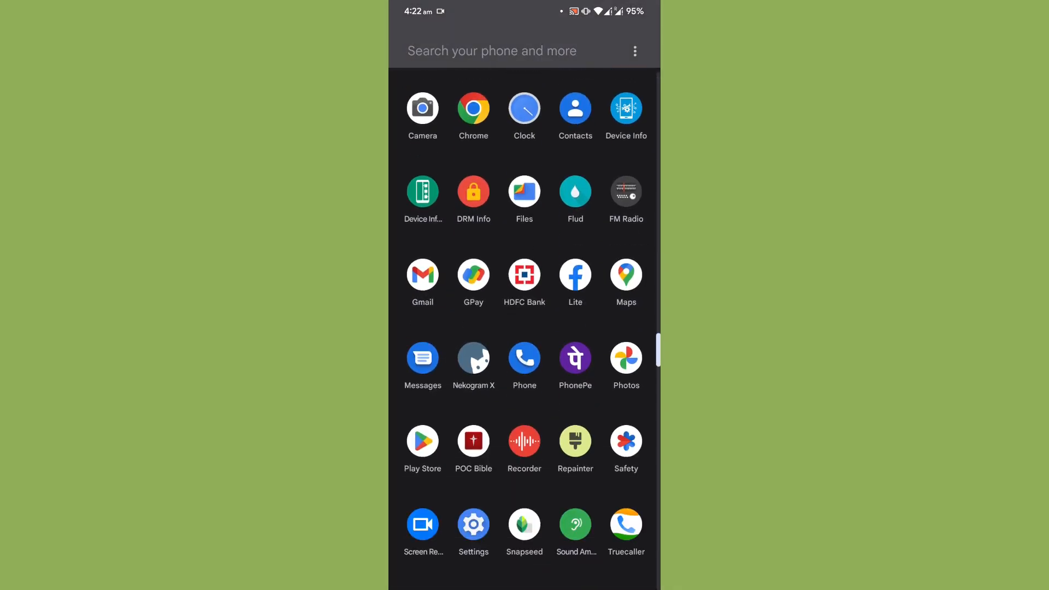
{"action": "left_click", "coordinate": [473, 523]}
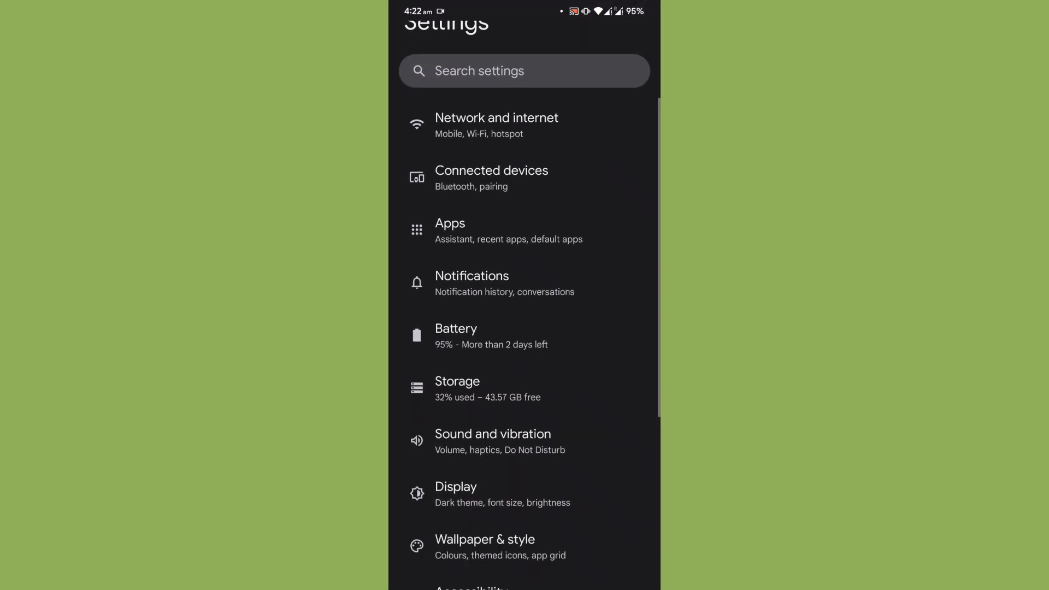
Enable Hi-Fi in the Dirac sound enhancer under Sound and vibration, then return.
{"action": "left_click", "coordinate": [492, 434]}
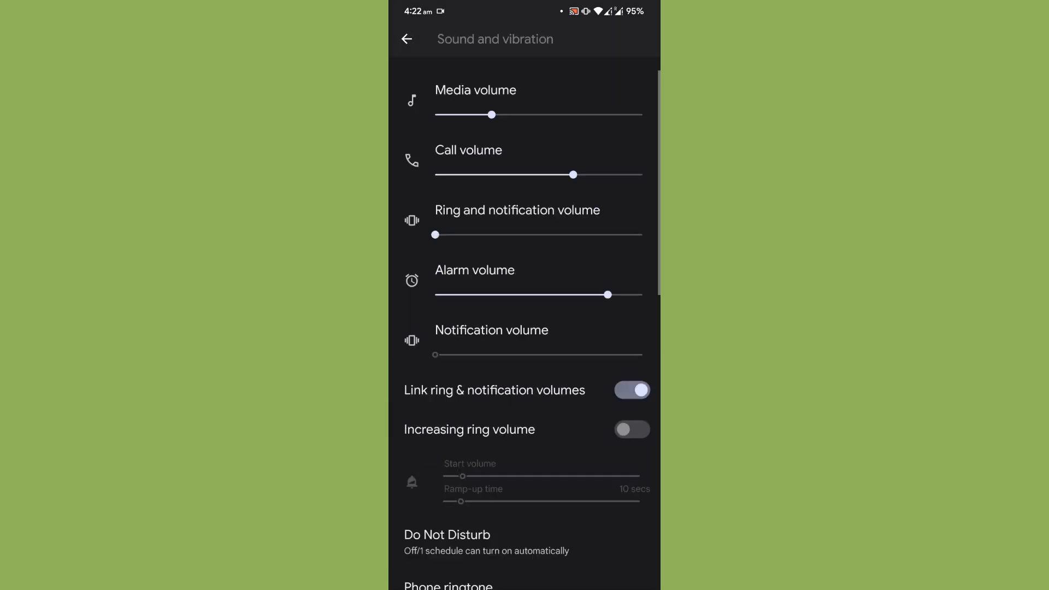
{"action": "scroll", "scroll_direction": "down", "scroll_amount": 3}
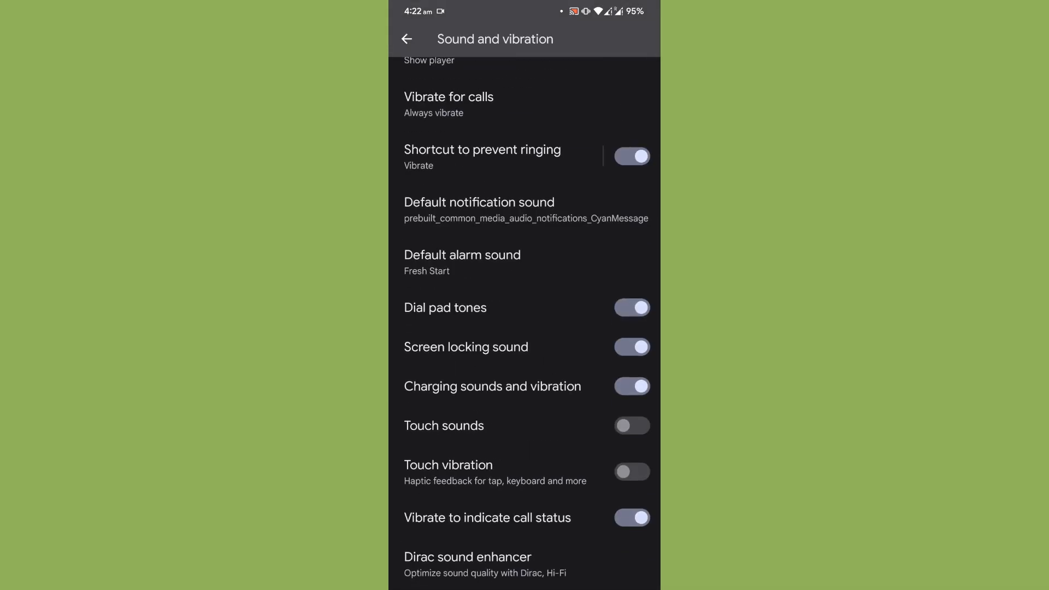
{"action": "left_click", "coordinate": [467, 564]}
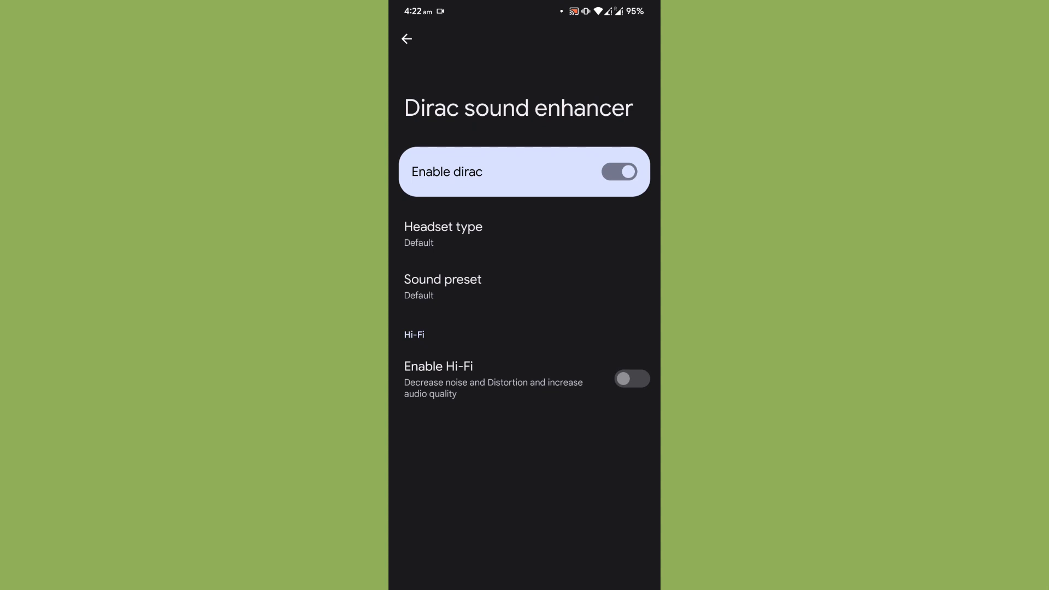
{"action": "left_click", "coordinate": [630, 379]}
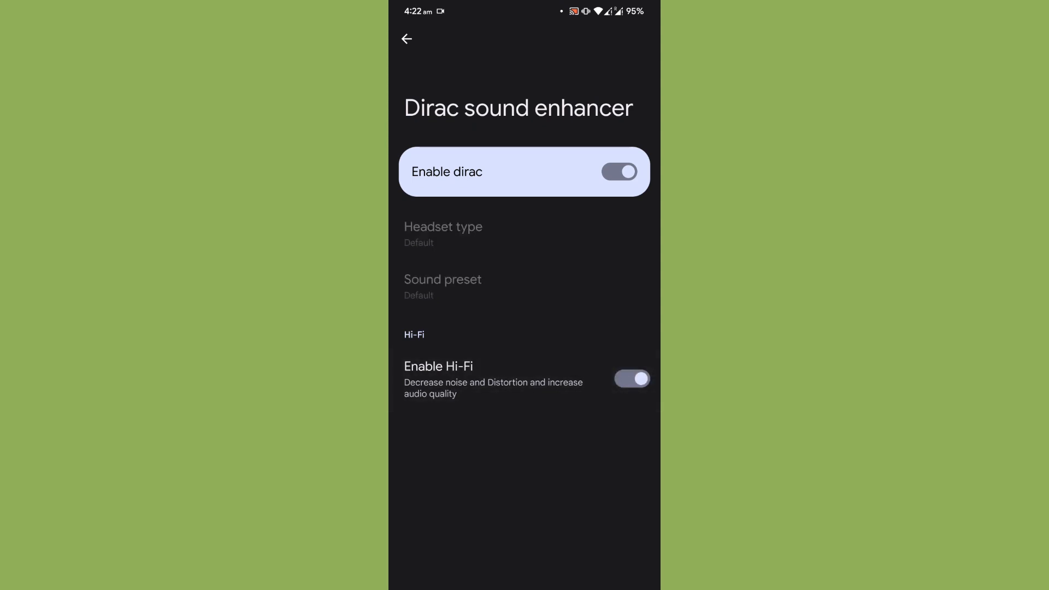
{"action": "left_click", "coordinate": [406, 39]}
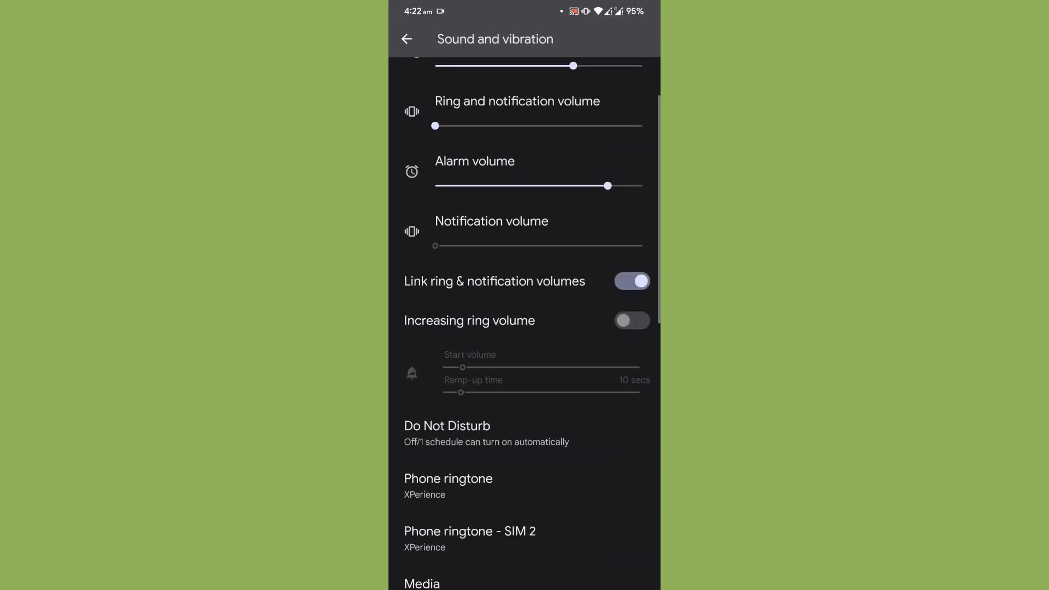